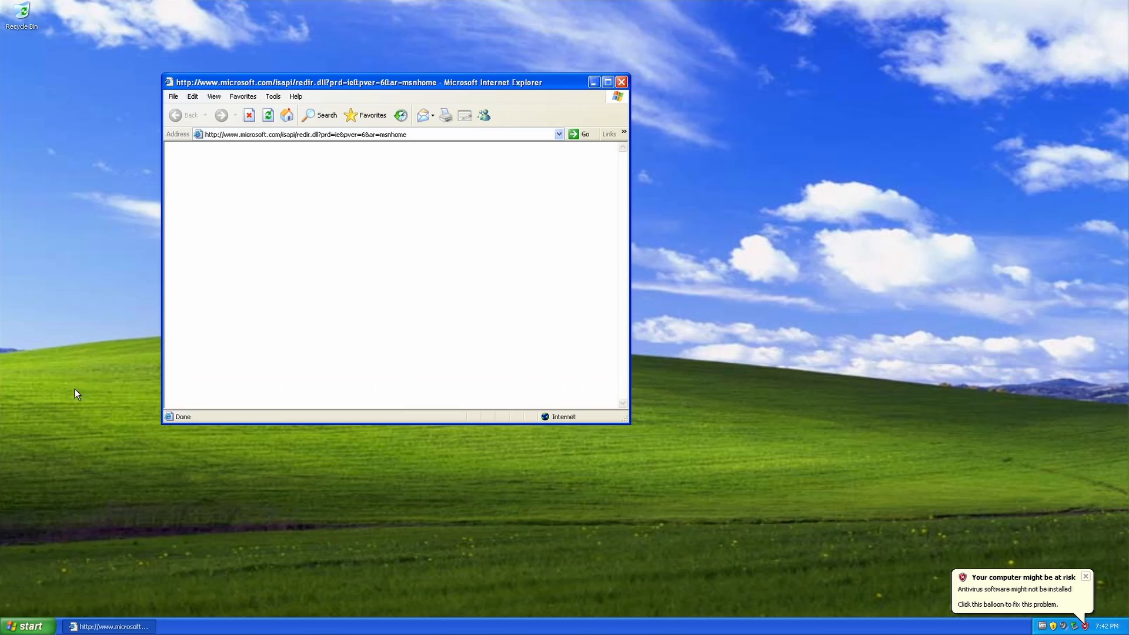
# Replace the blank redirect page in Internet Explorer by loading google.com.
pyautogui.click(305, 134)
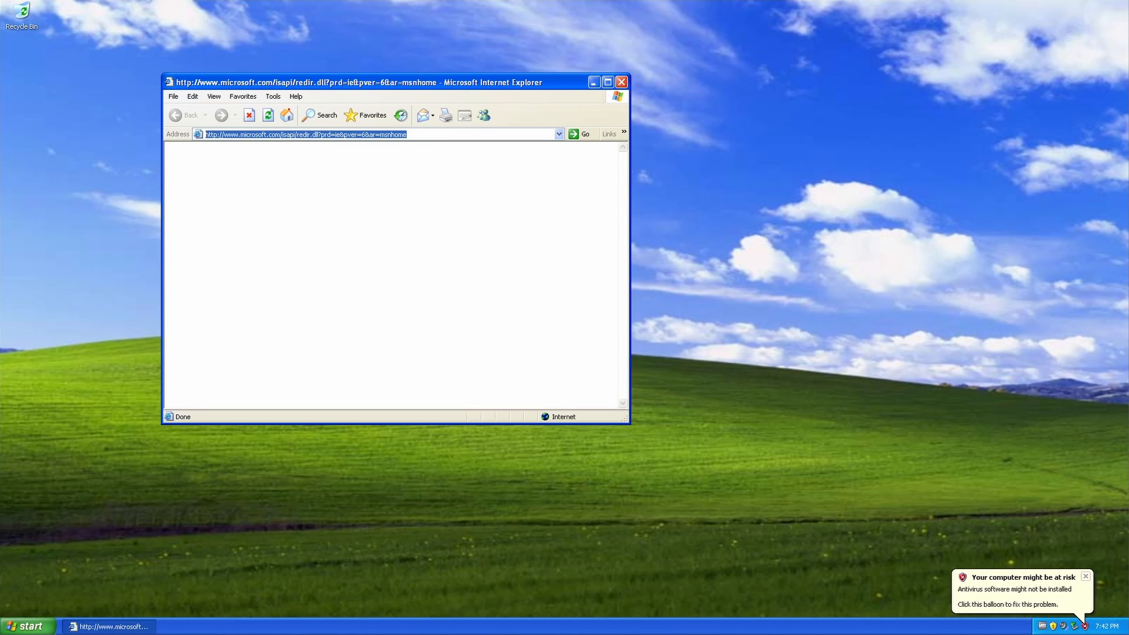
pyautogui.write('google.com/')
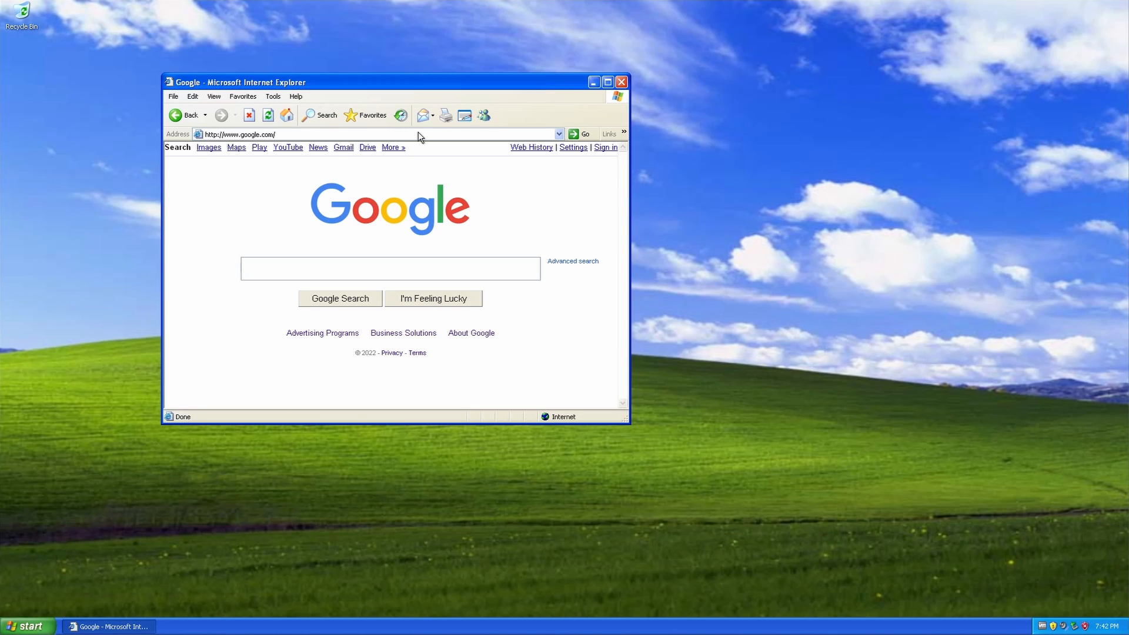
pyautogui.click(607, 81)
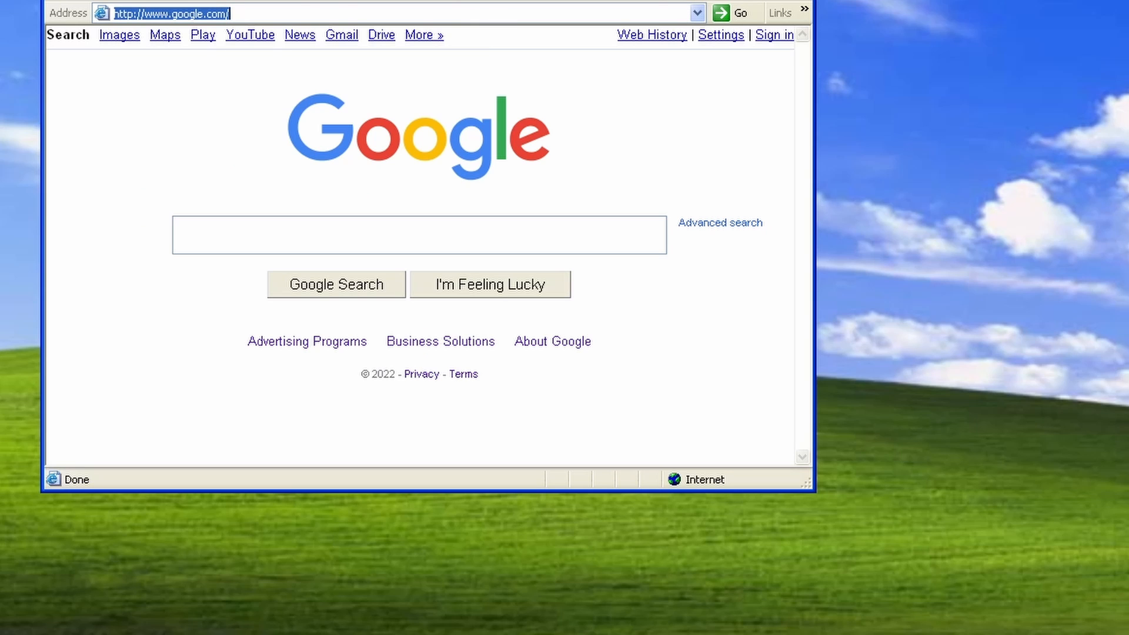
# Go to legacyupdate.net and scroll to its Windows XP/2000 installation instructions.
pyautogui.write('legacyupdate')
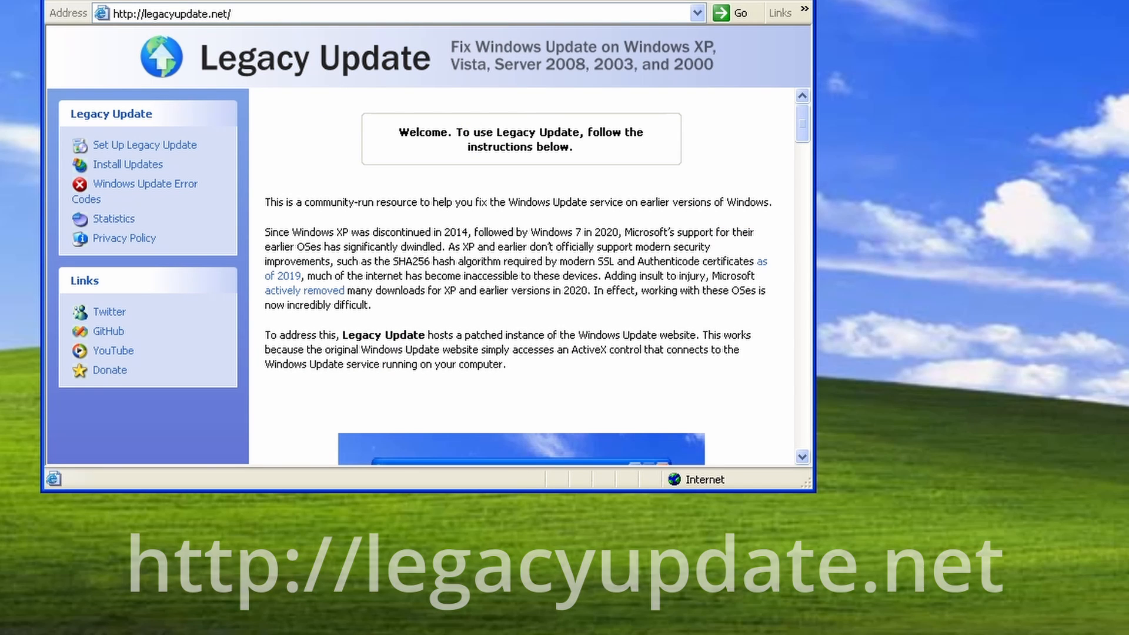
pyautogui.scroll(-3)
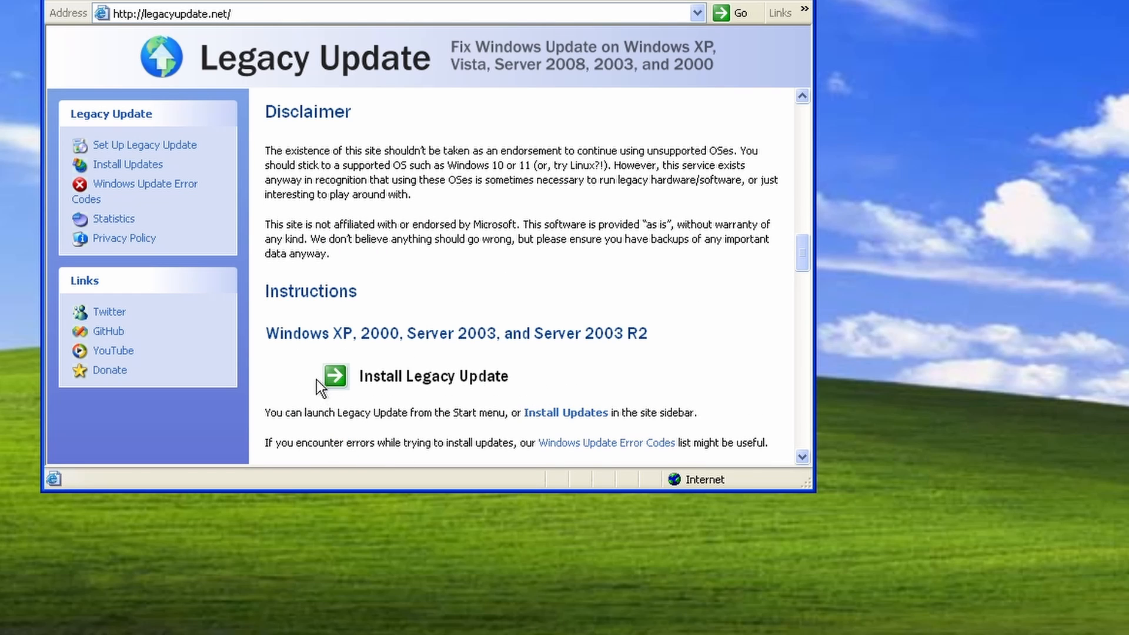
pyautogui.scroll(-3)
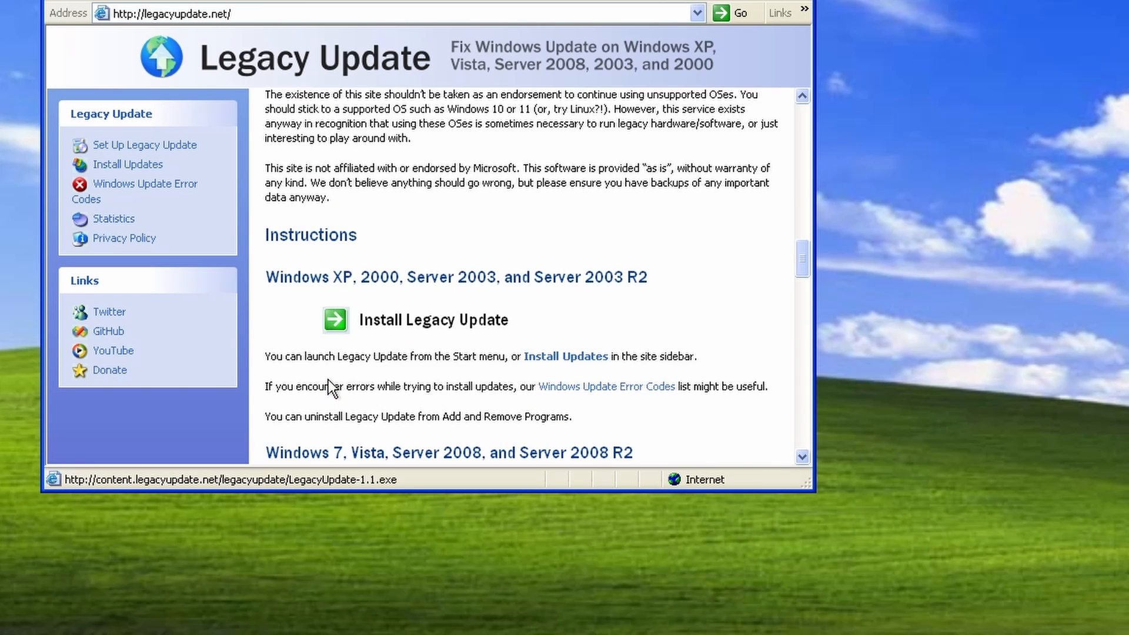
pyautogui.scroll(-3)
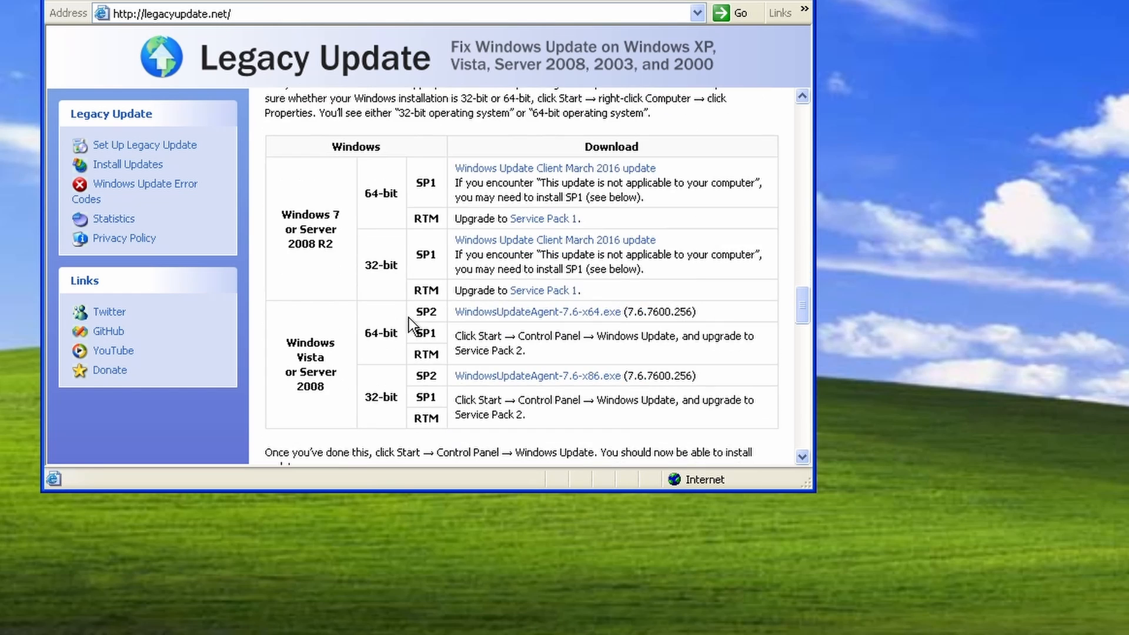
pyautogui.scroll(-3)
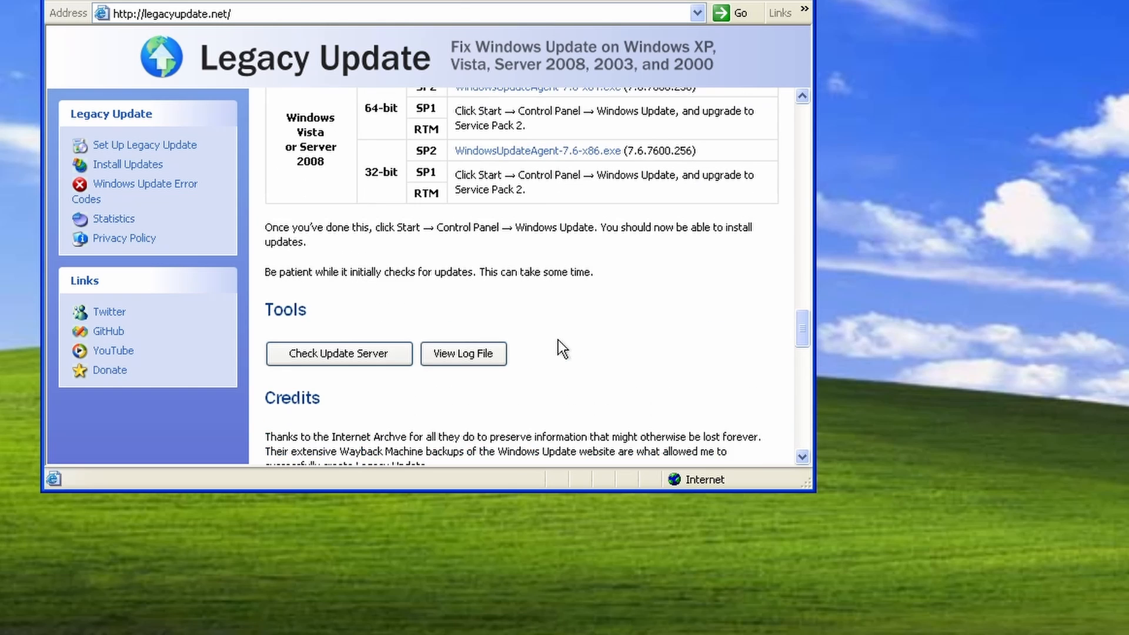
pyautogui.scroll(3)
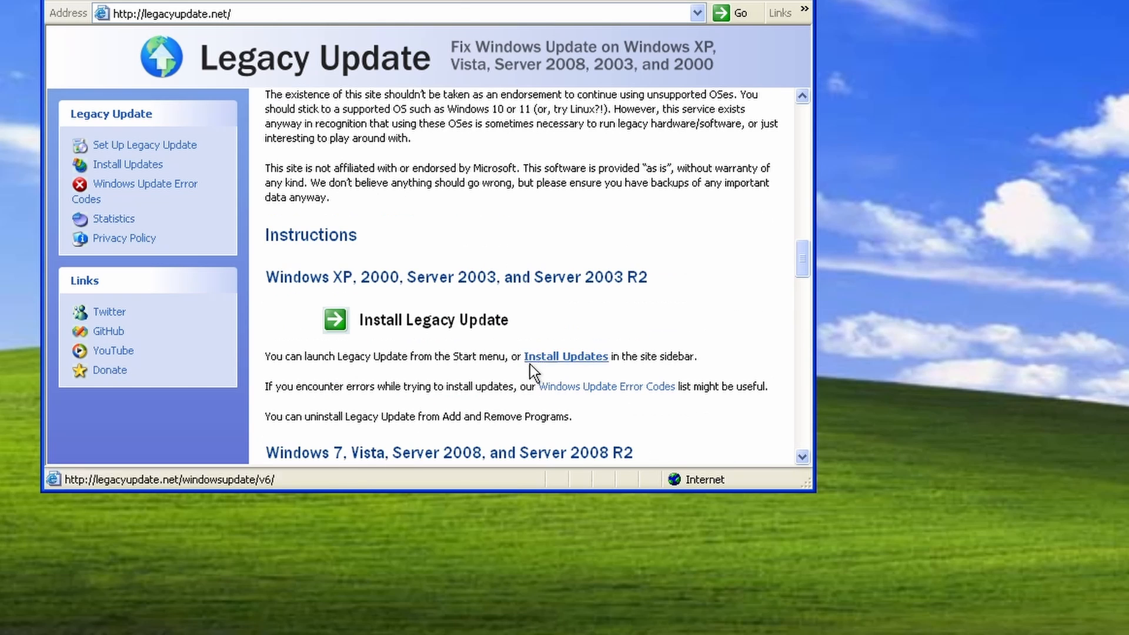
pyautogui.moveTo(490, 374)
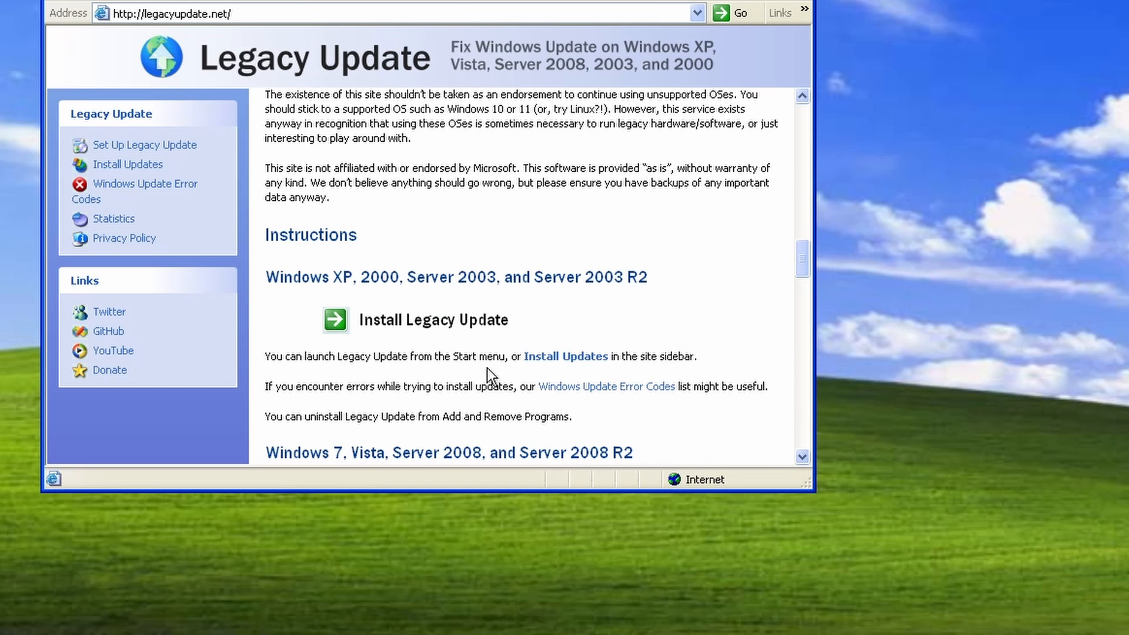
pyautogui.moveTo(334, 320)
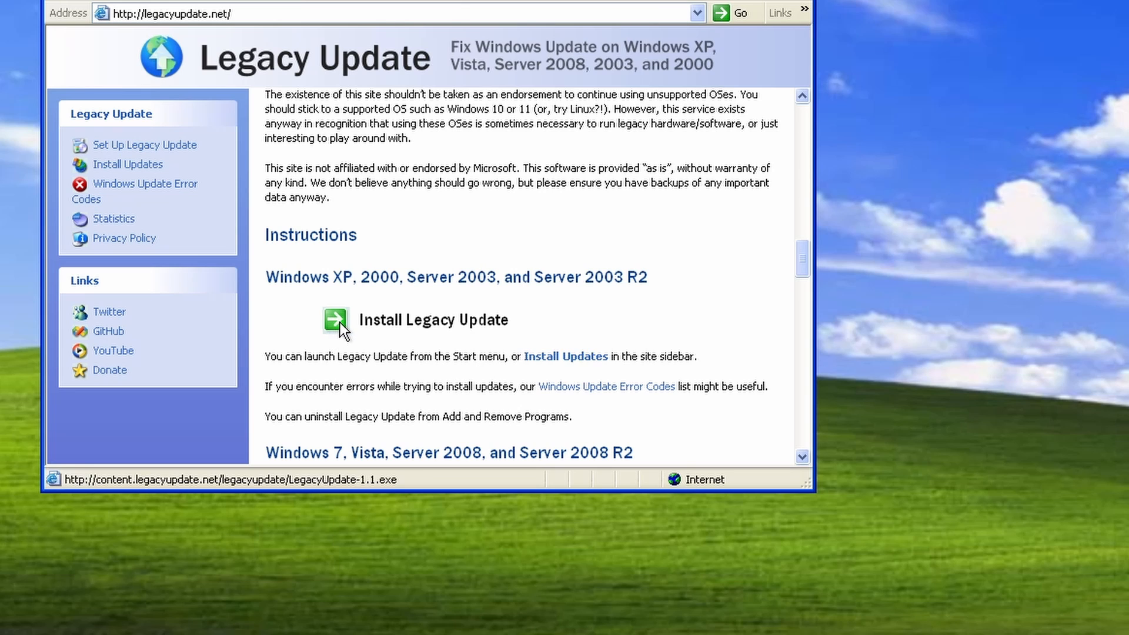
# Save the LegacyUpdate-1.1 installer to the Desktop and run it despite the security warning.
pyautogui.click(334, 320)
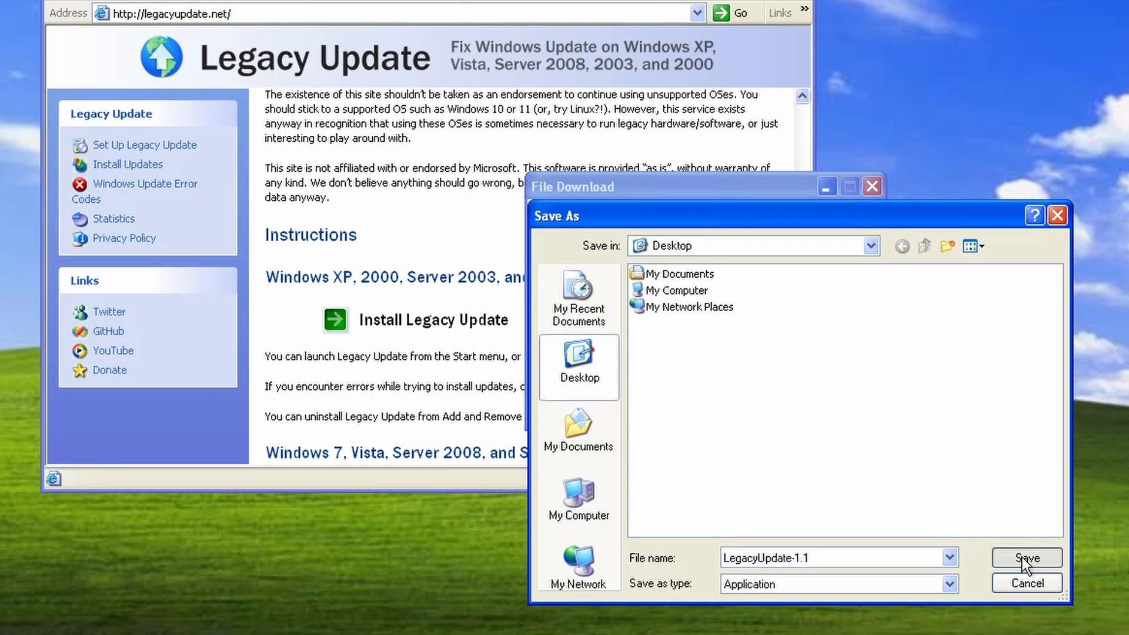
pyautogui.click(1025, 558)
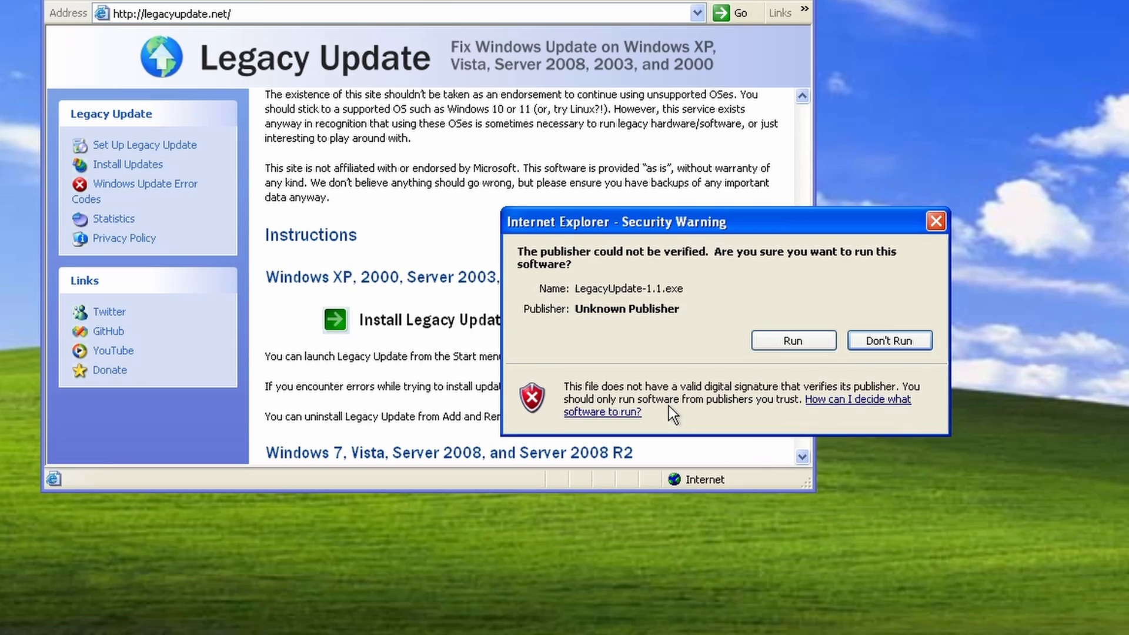
pyautogui.click(792, 339)
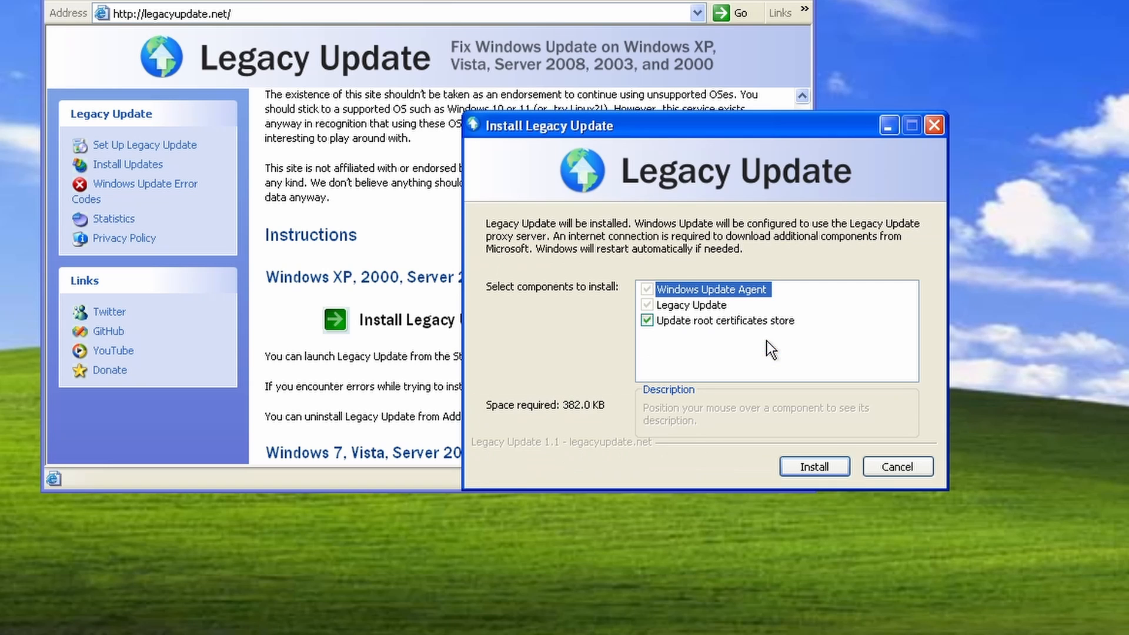
pyautogui.moveTo(690, 348)
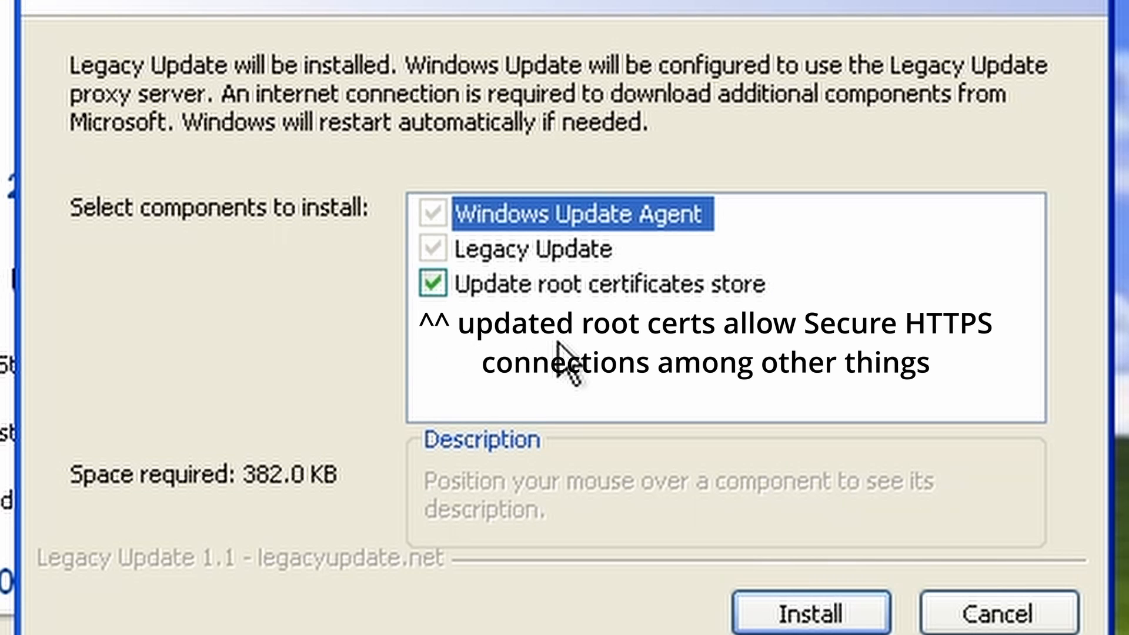
pyautogui.moveTo(615, 414)
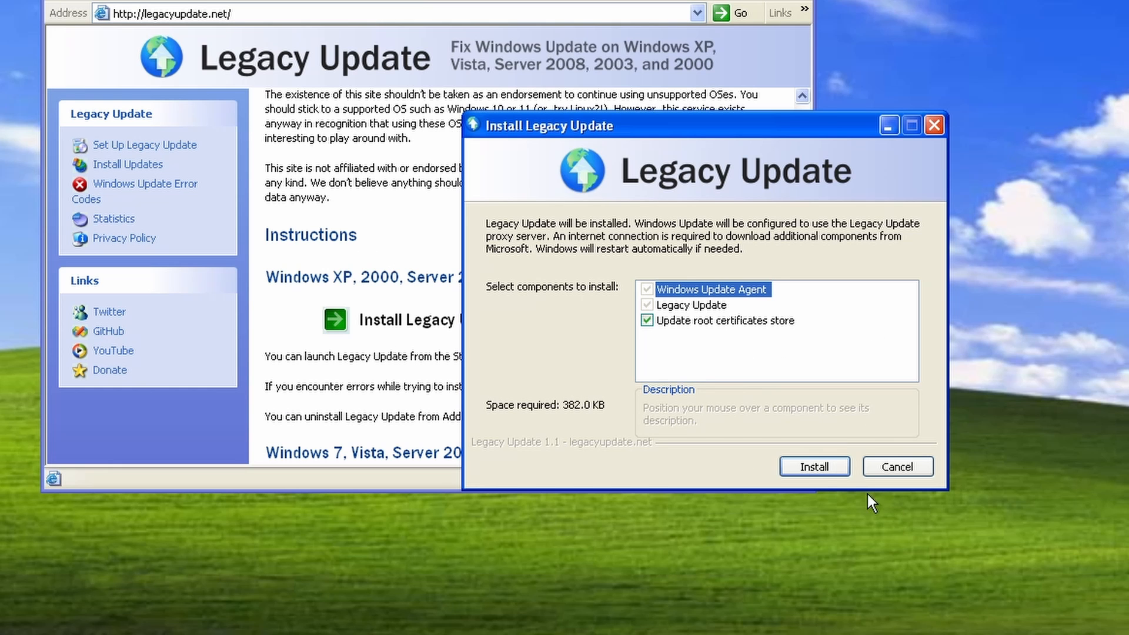
# Install Legacy Update's selected components, then check for updates and review the results.
pyautogui.click(814, 466)
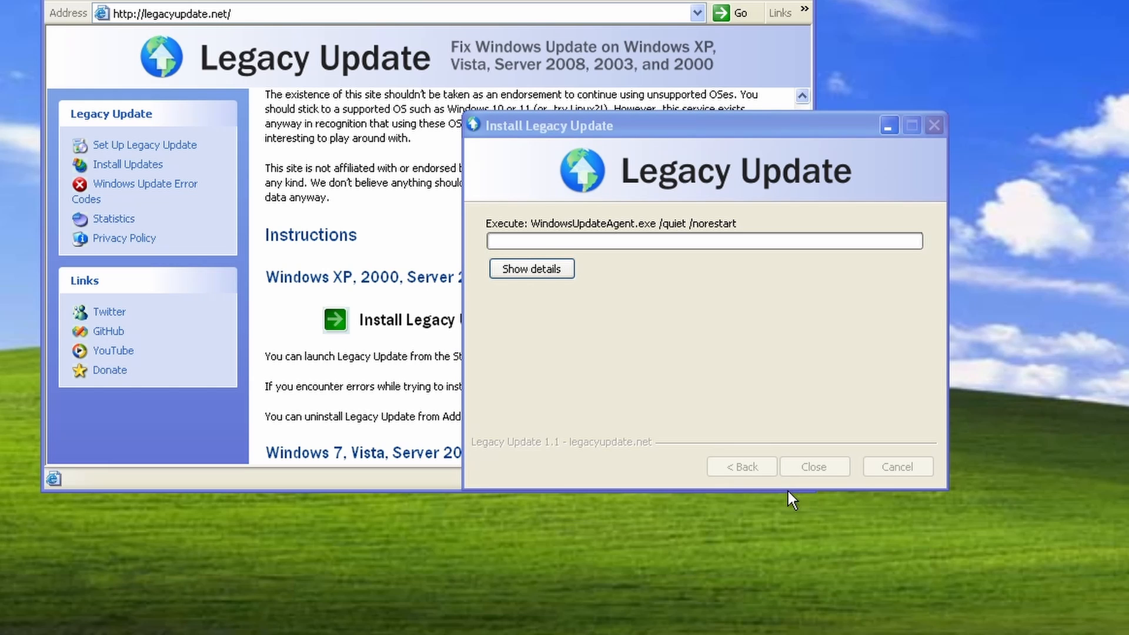
pyautogui.click(531, 269)
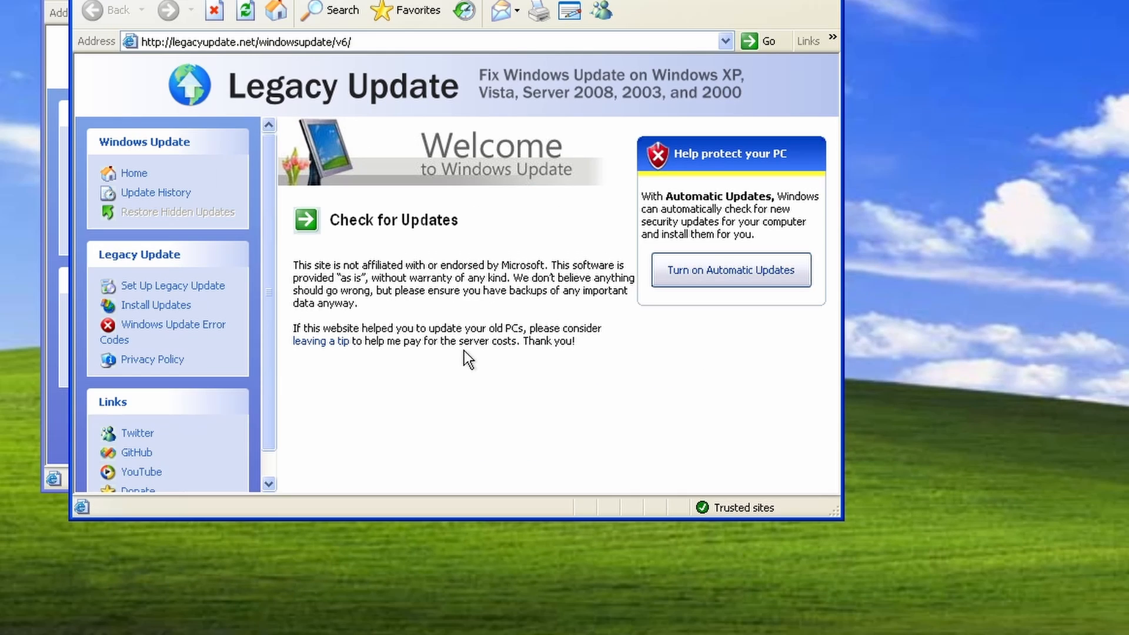
pyautogui.moveTo(354, 265)
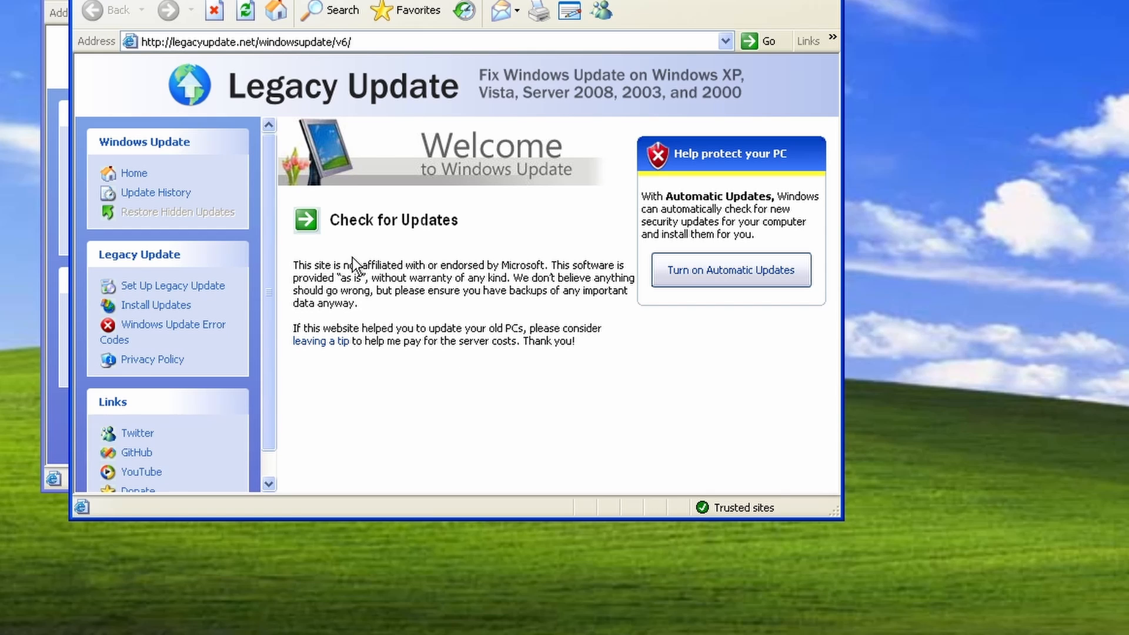
pyautogui.click(394, 220)
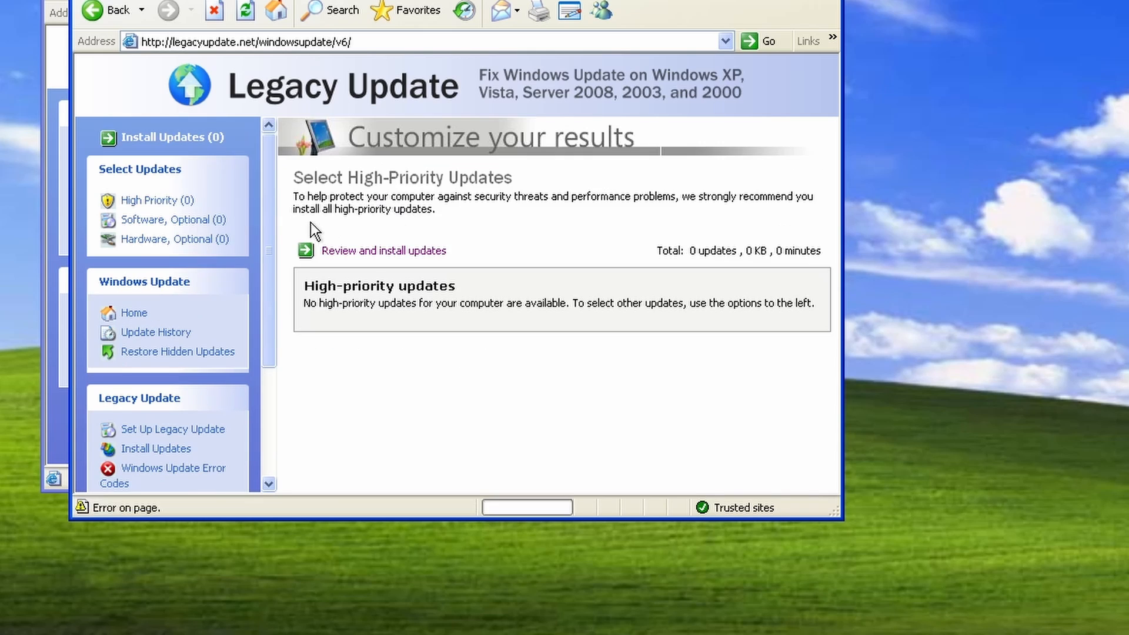
pyautogui.moveTo(458, 353)
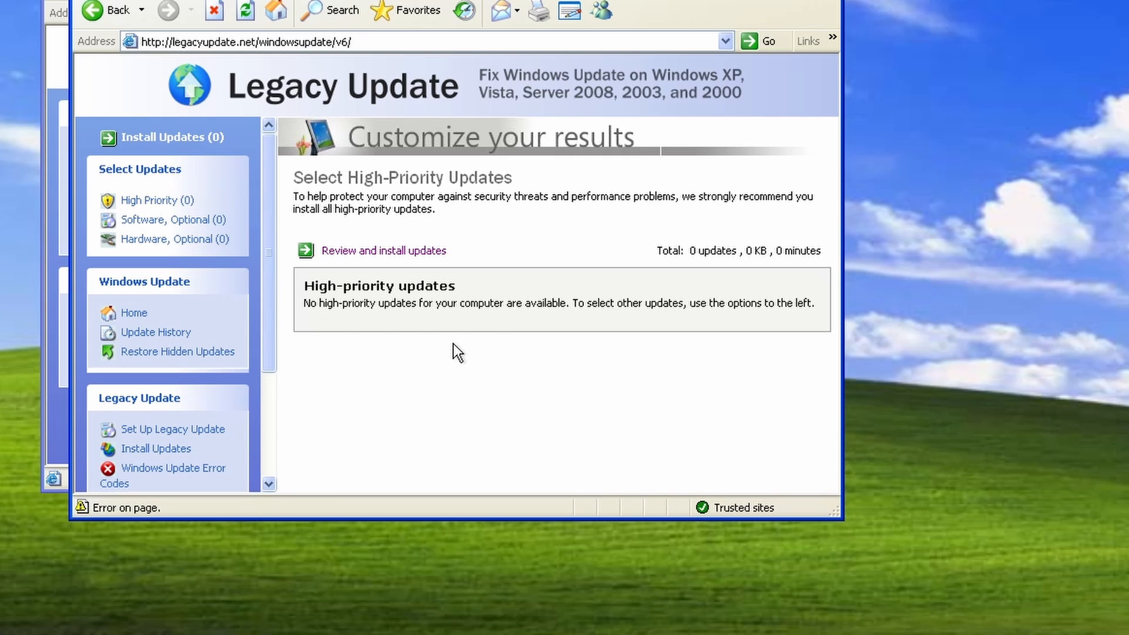
pyautogui.moveTo(363, 270)
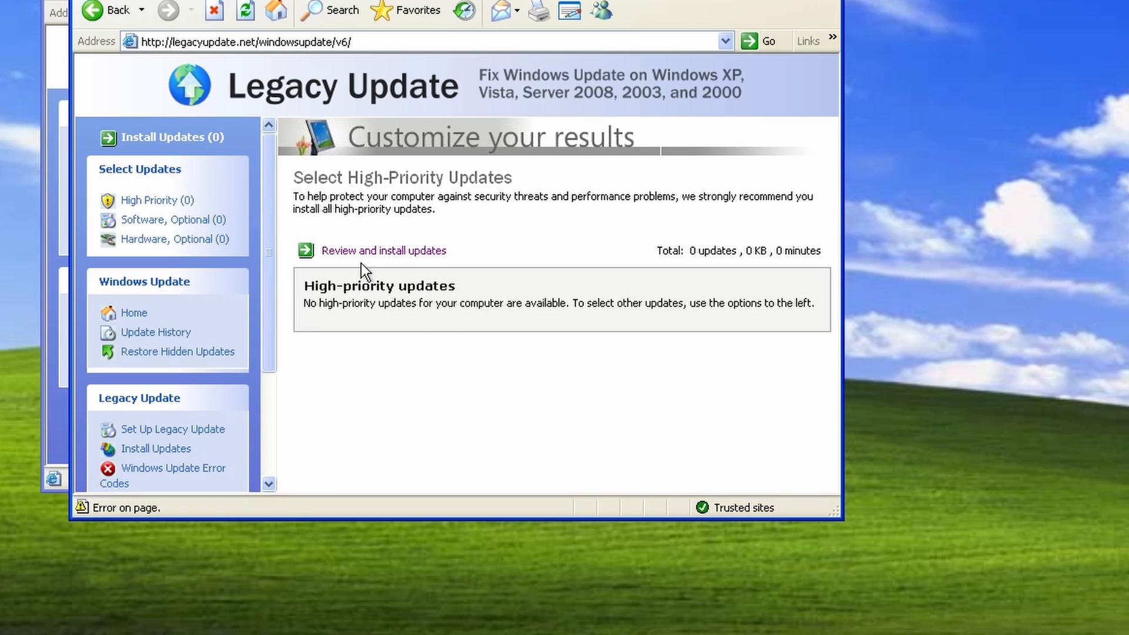
pyautogui.click(383, 251)
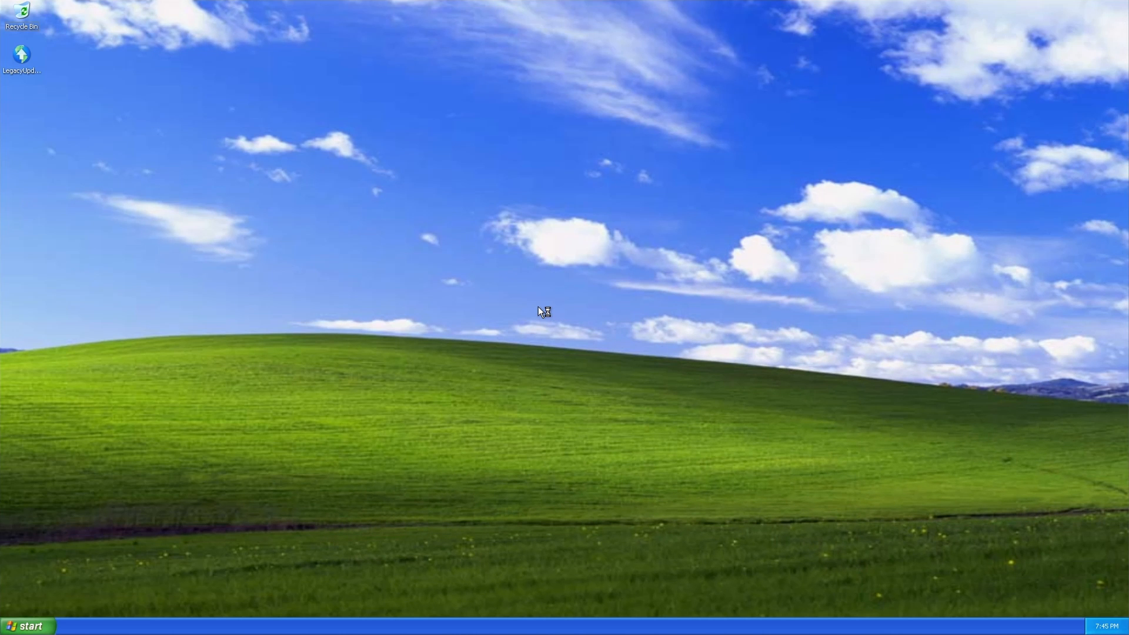
pyautogui.moveTo(468, 307)
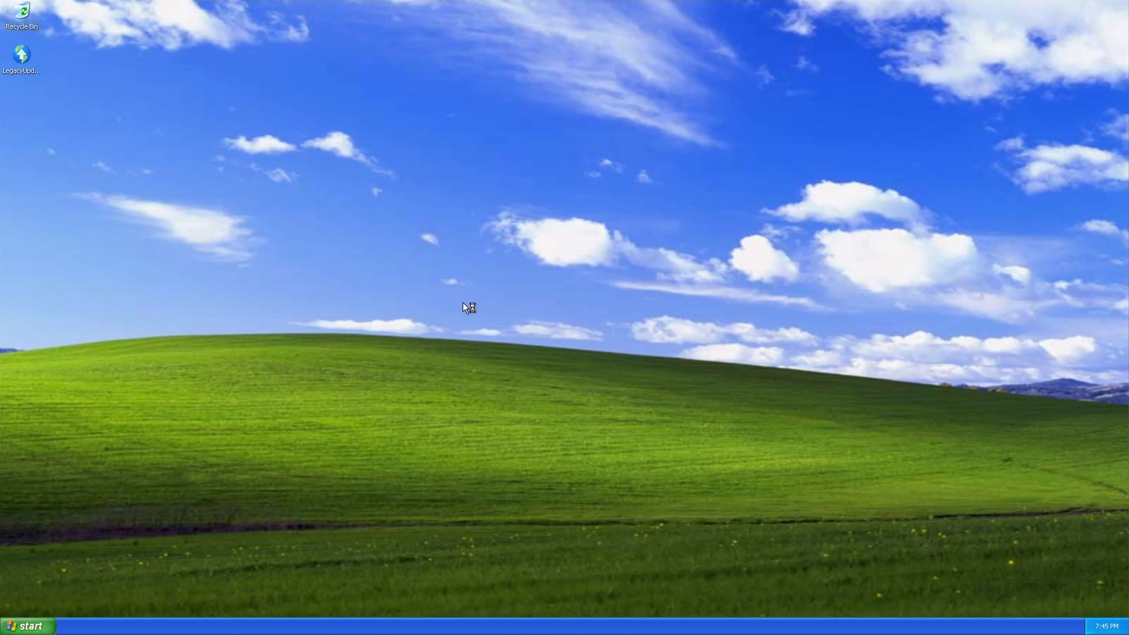
# Launch the LegacyUpdate desktop icon to reopen its Windows Update page.
pyautogui.doubleClick(21, 54)
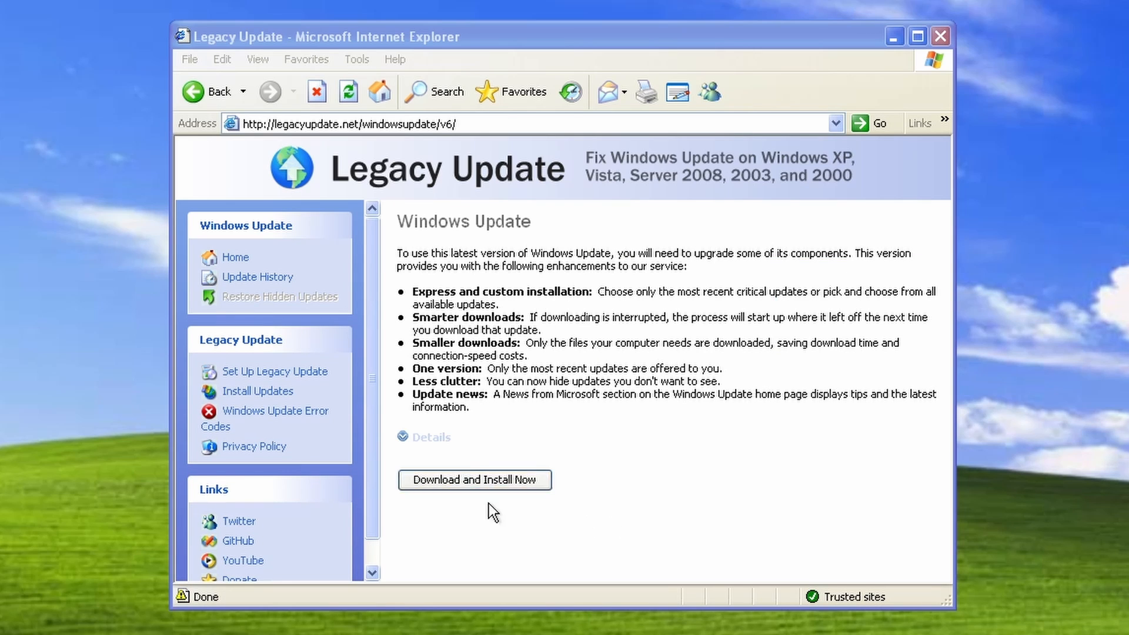
# Install the required Windows Update components and scroll the list of 130 high-priority updates.
pyautogui.click(474, 480)
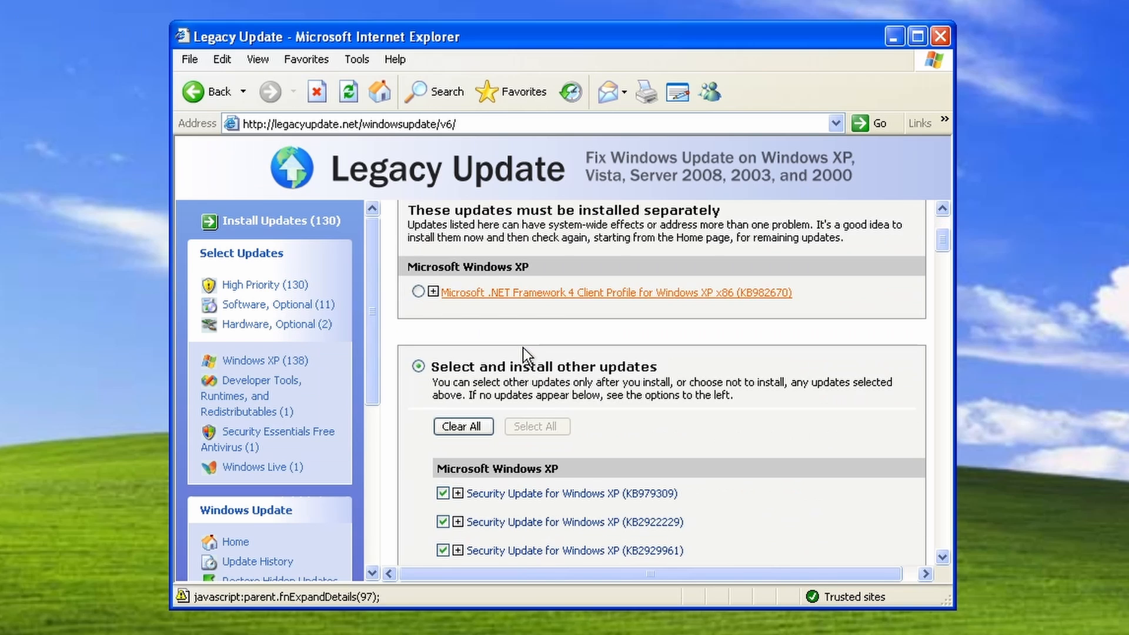
pyautogui.scroll(-3)
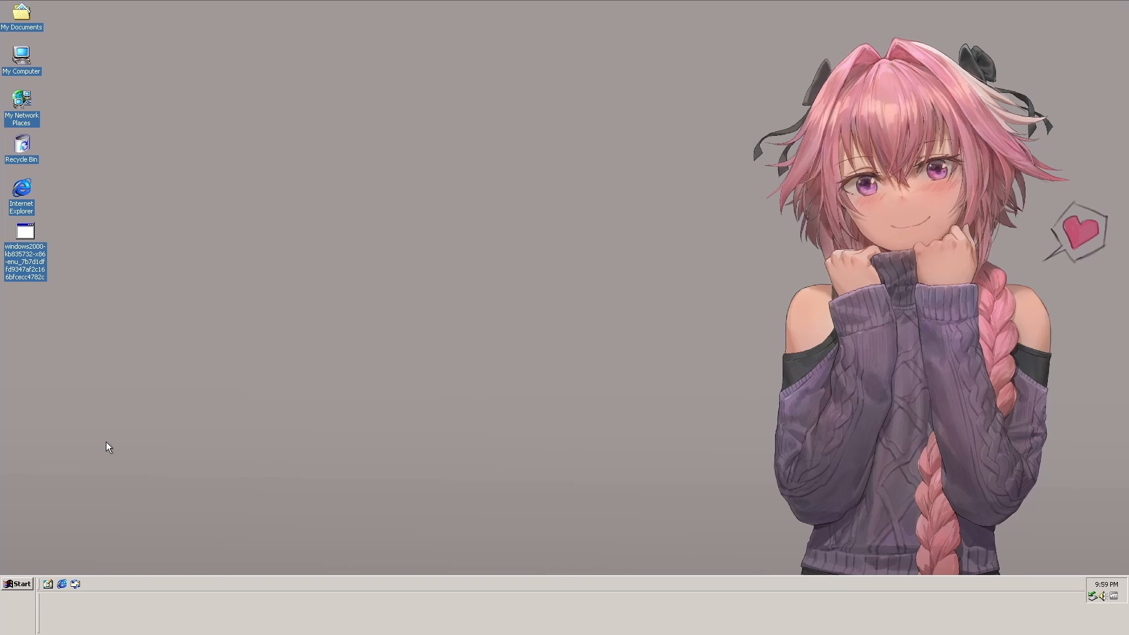
pyautogui.moveTo(152, 283)
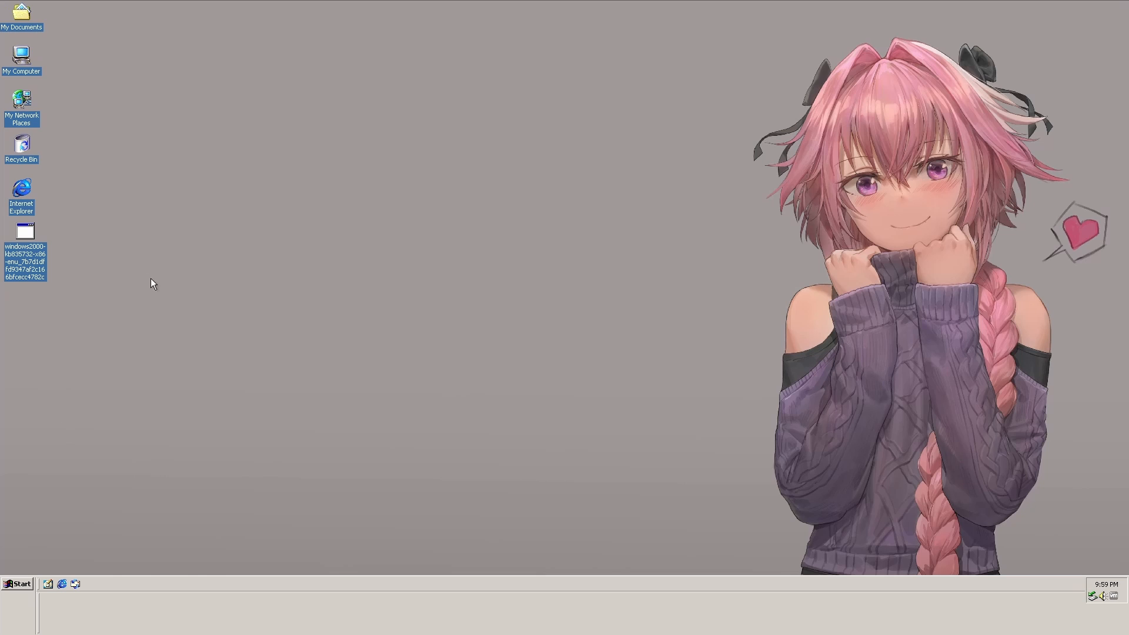
# Launch Internet Explorer from the Windows 2000 desktop, loading Google.
pyautogui.doubleClick(21, 189)
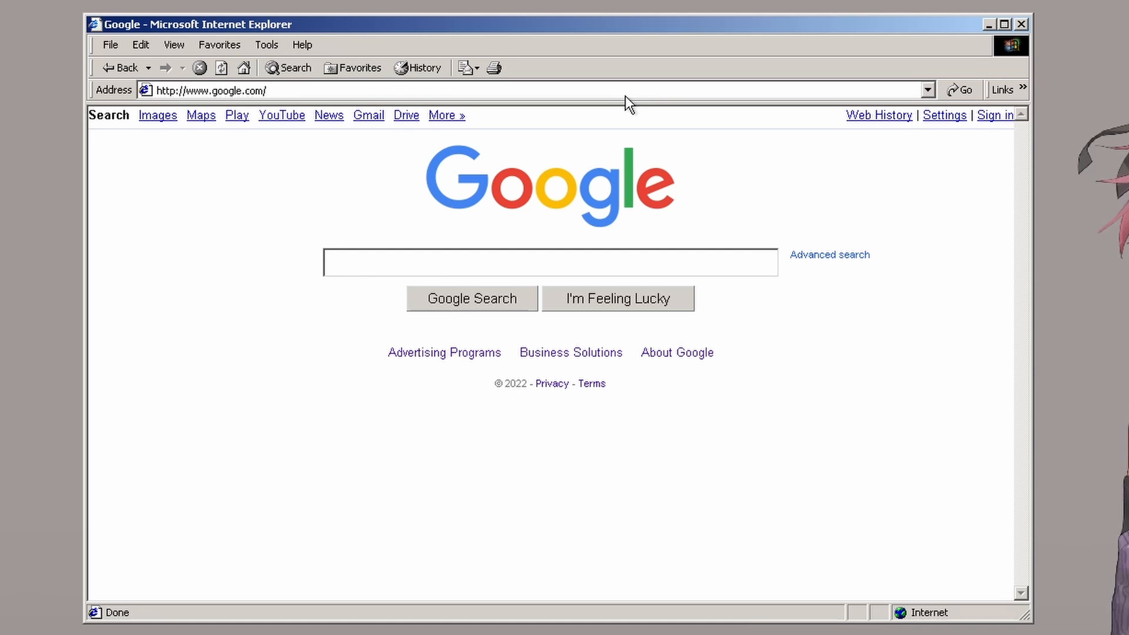
pyautogui.moveTo(641, 92)
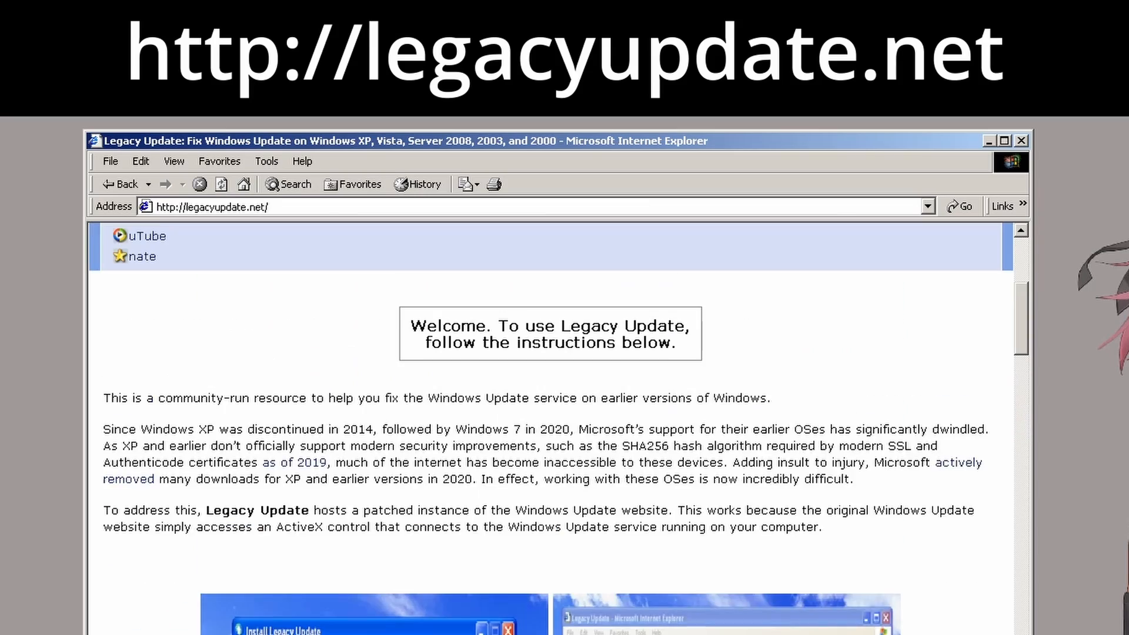
# Scroll to the Legacy Update instructions and start downloading LegacyUpdate-1.1.exe.
pyautogui.scroll(-3)
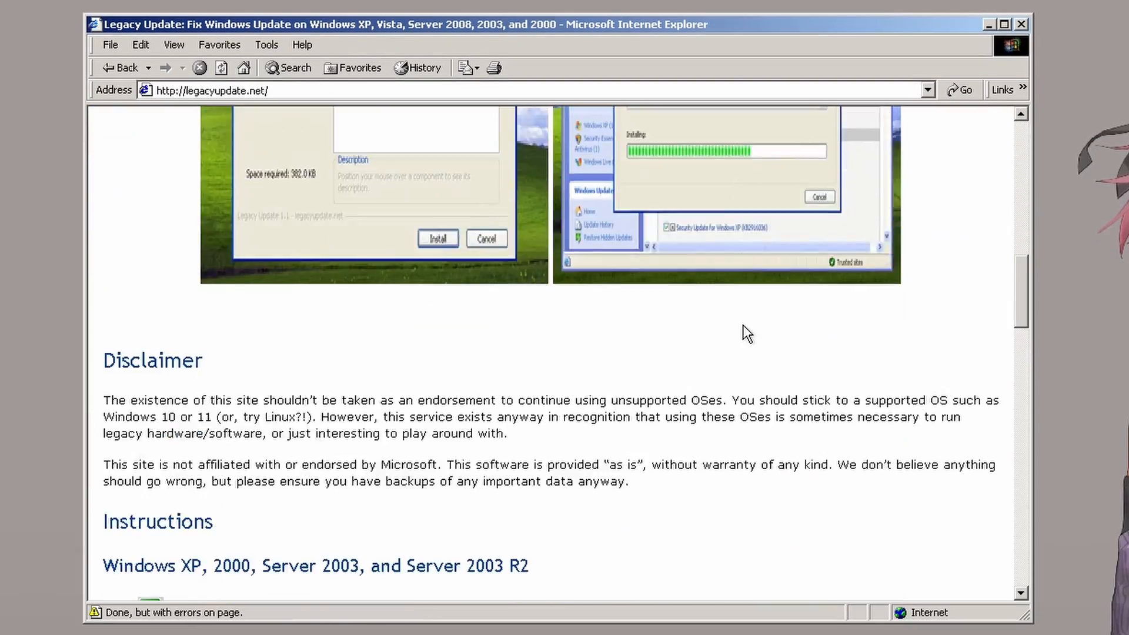
pyautogui.scroll(3)
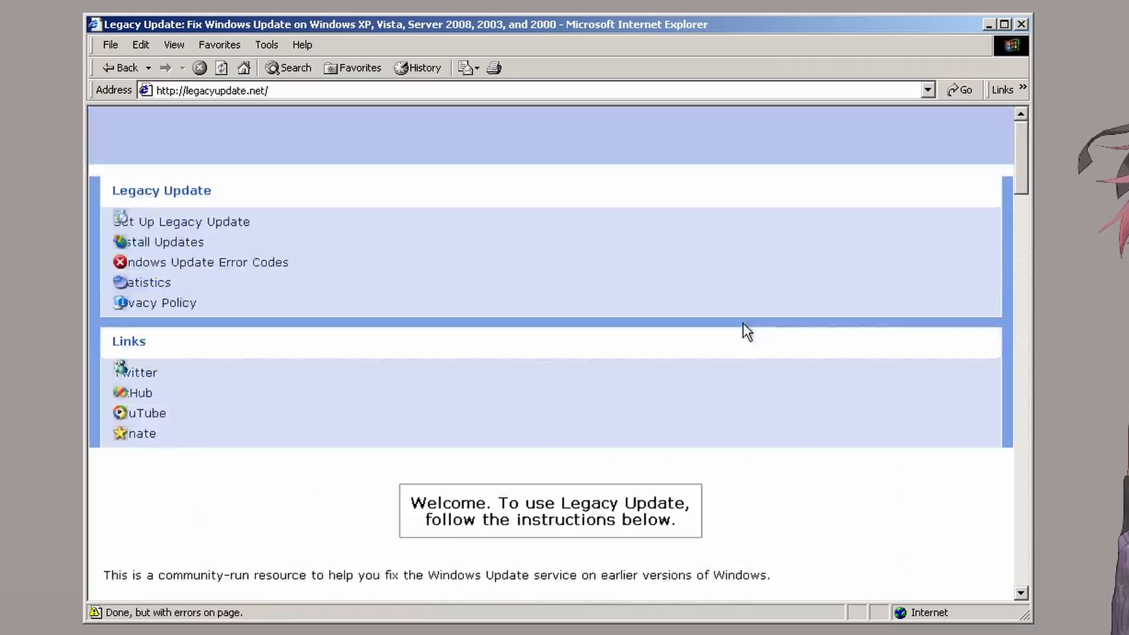
pyautogui.scroll(-3)
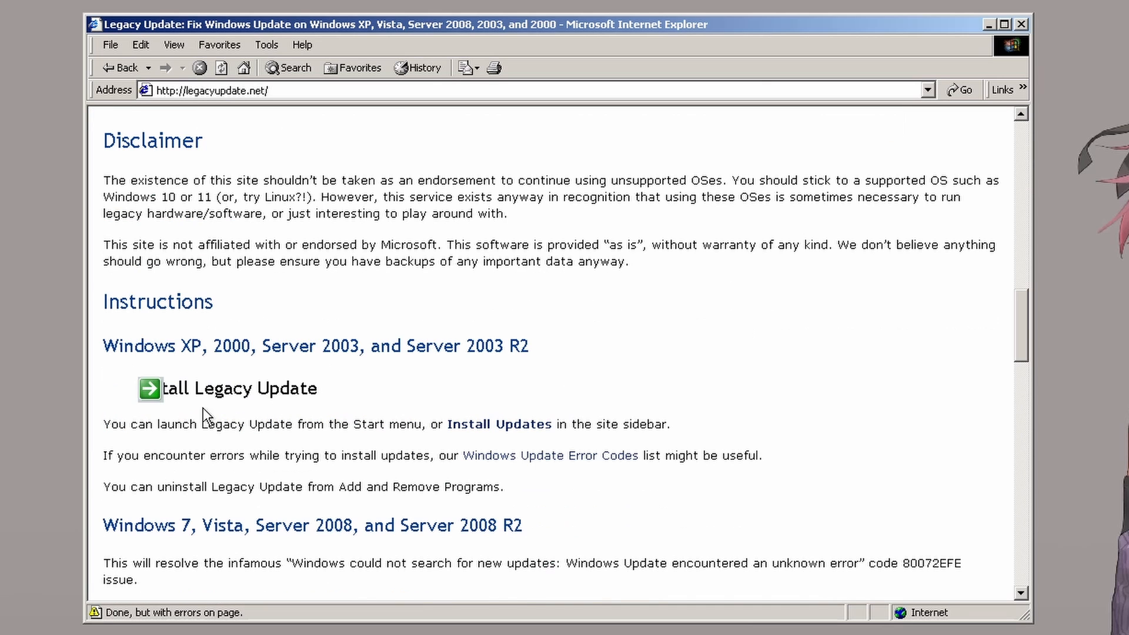
pyautogui.click(149, 389)
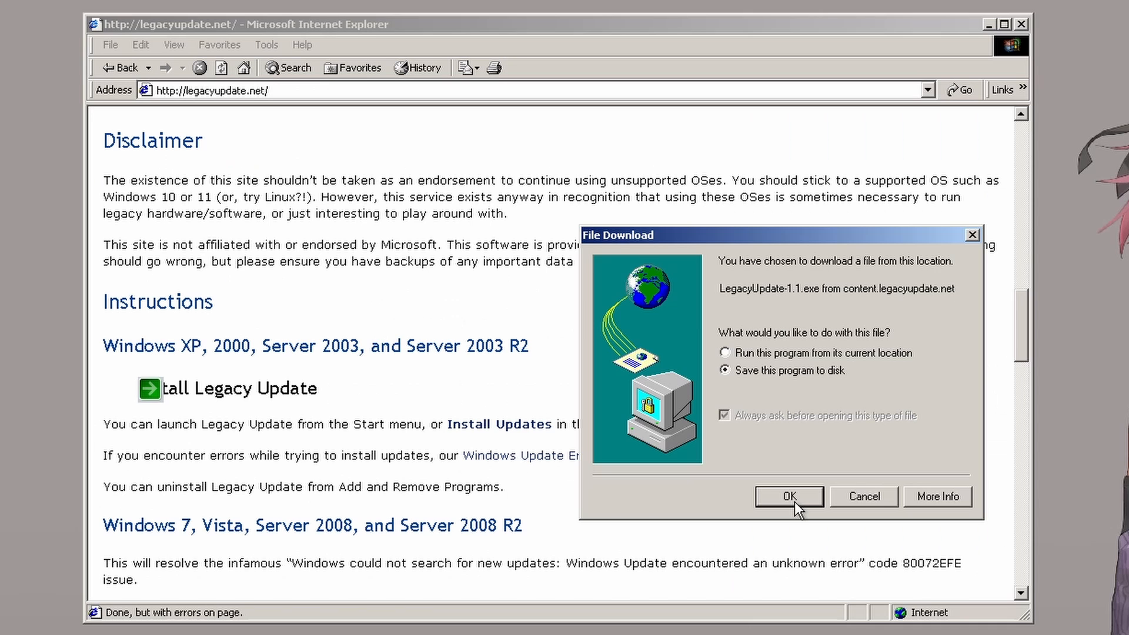
# Save LegacyUpdate-1.1.exe to the Desktop and install all its checked components.
pyautogui.click(788, 497)
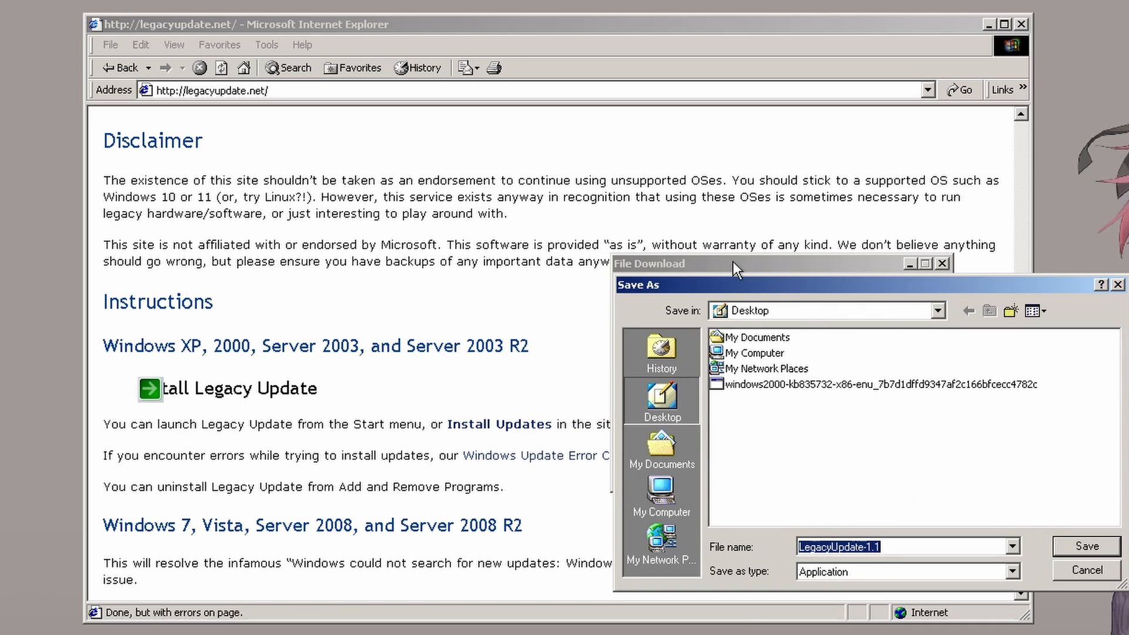
pyautogui.click(1086, 546)
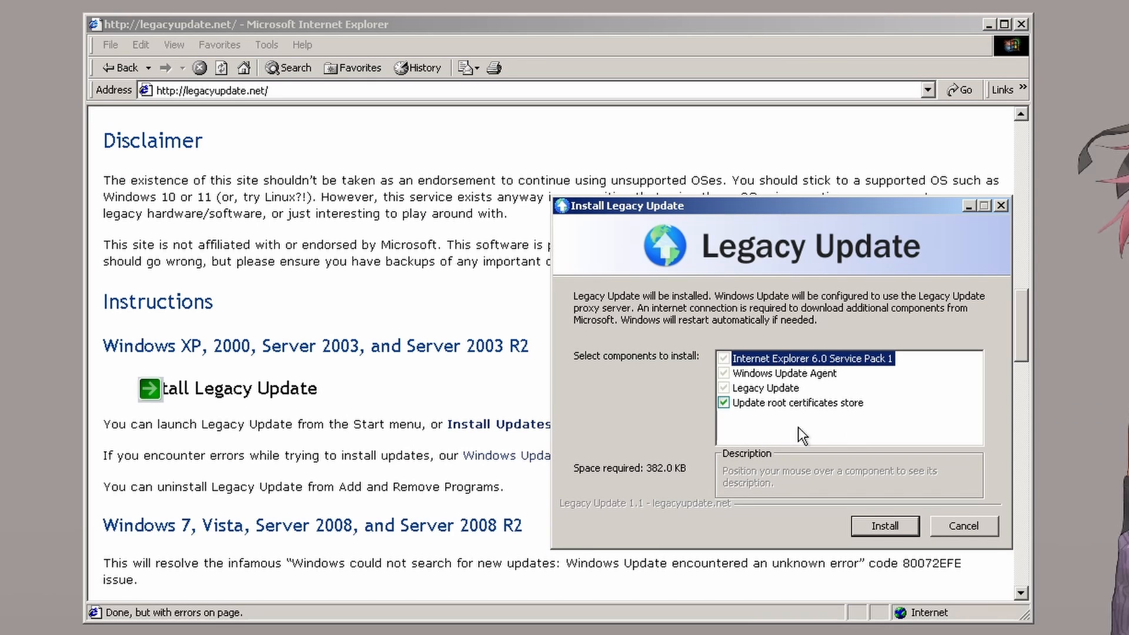
pyautogui.moveTo(886, 526)
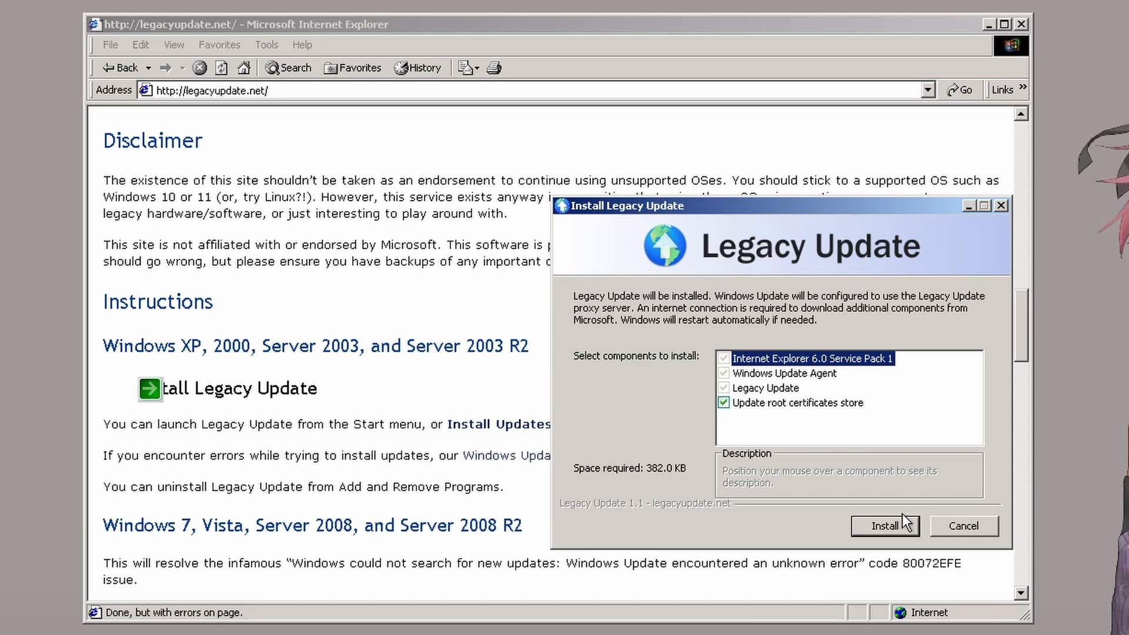
pyautogui.click(885, 526)
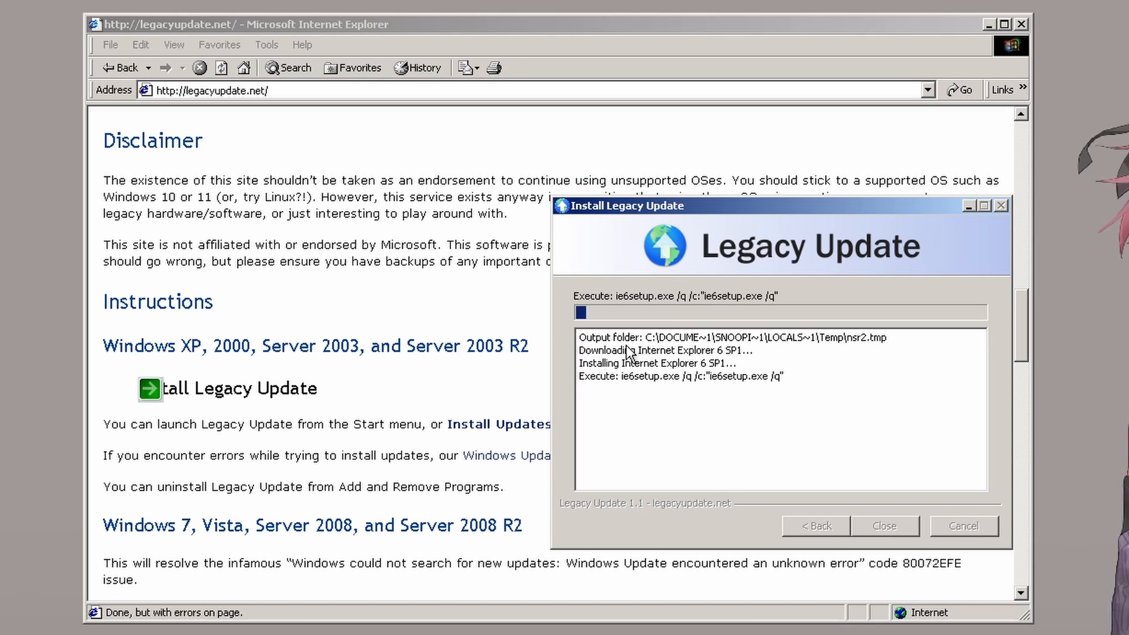
pyautogui.moveTo(632, 353)
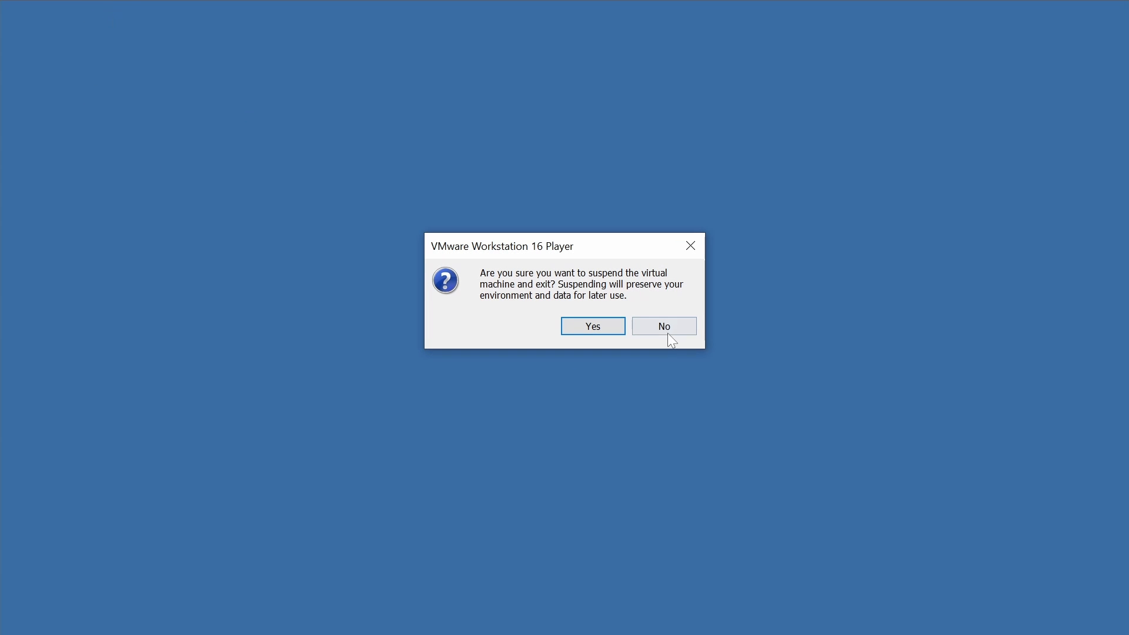
# Decline suspending the VM and return to Windows 2000 while the installer finishes.
pyautogui.click(663, 325)
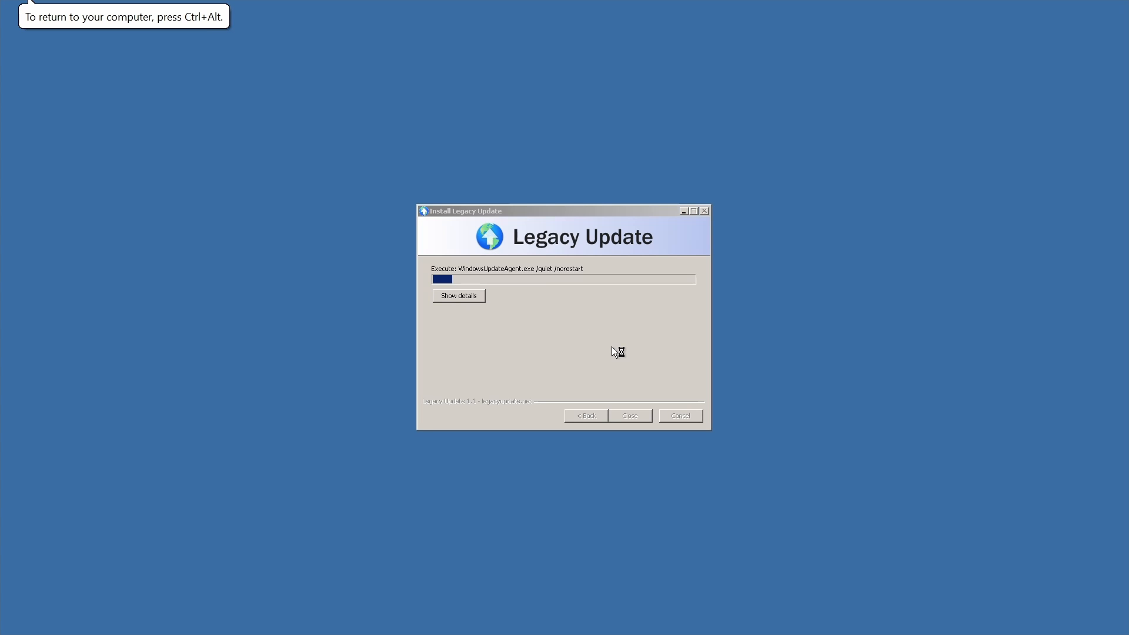
pyautogui.click(458, 295)
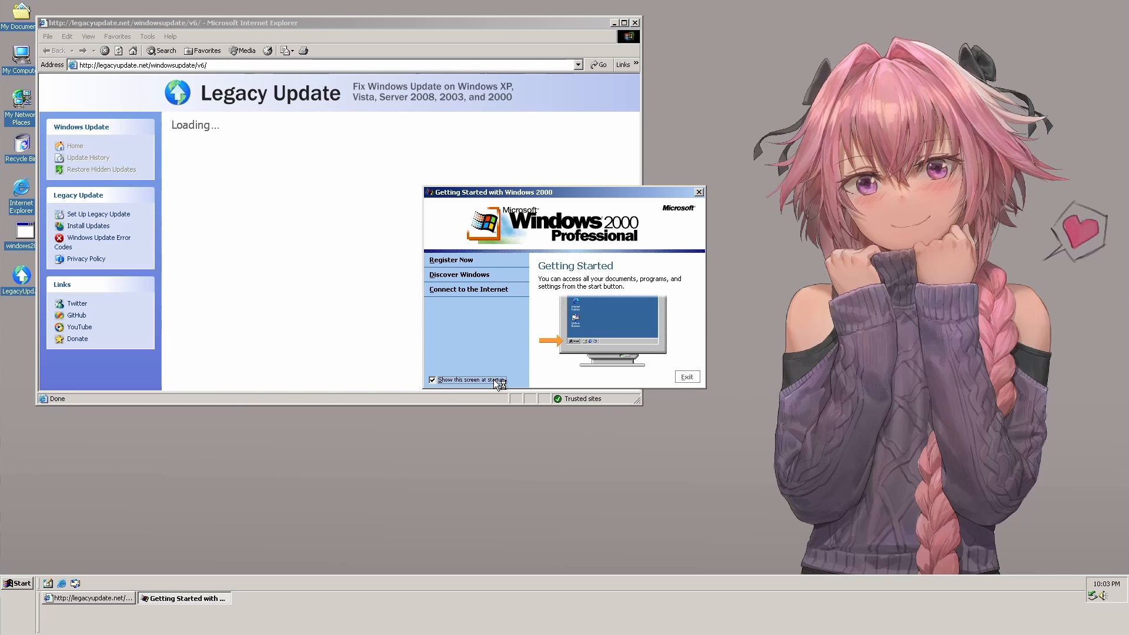
# Dismiss Getting Started, scan for updates, and review the Jscript 5.6 security update for installation.
pyautogui.click(685, 377)
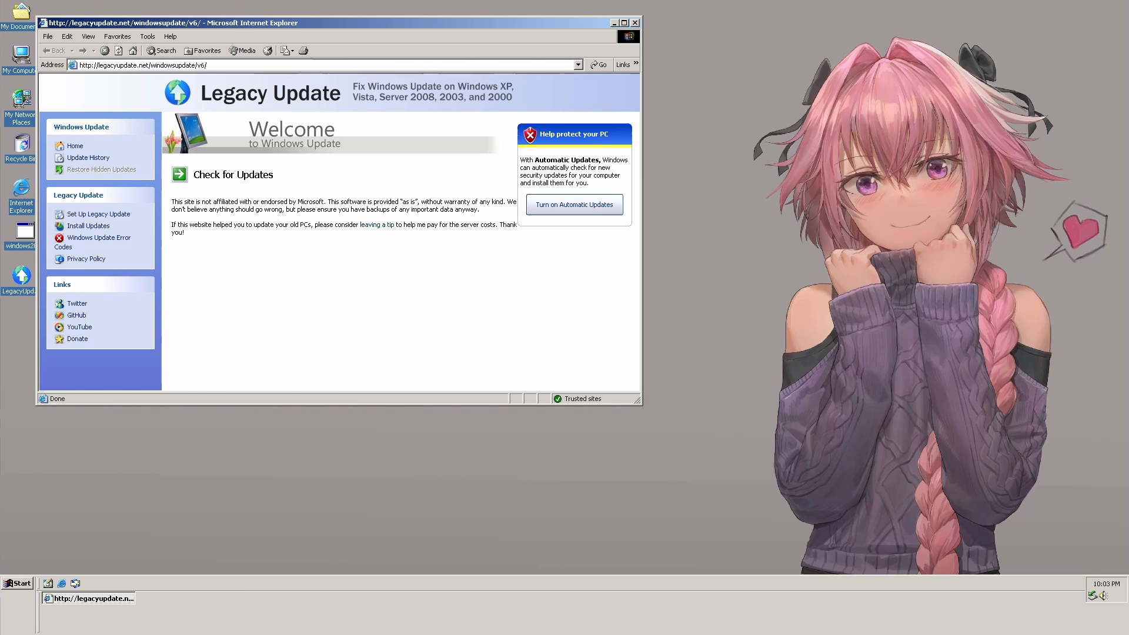
pyautogui.click(232, 174)
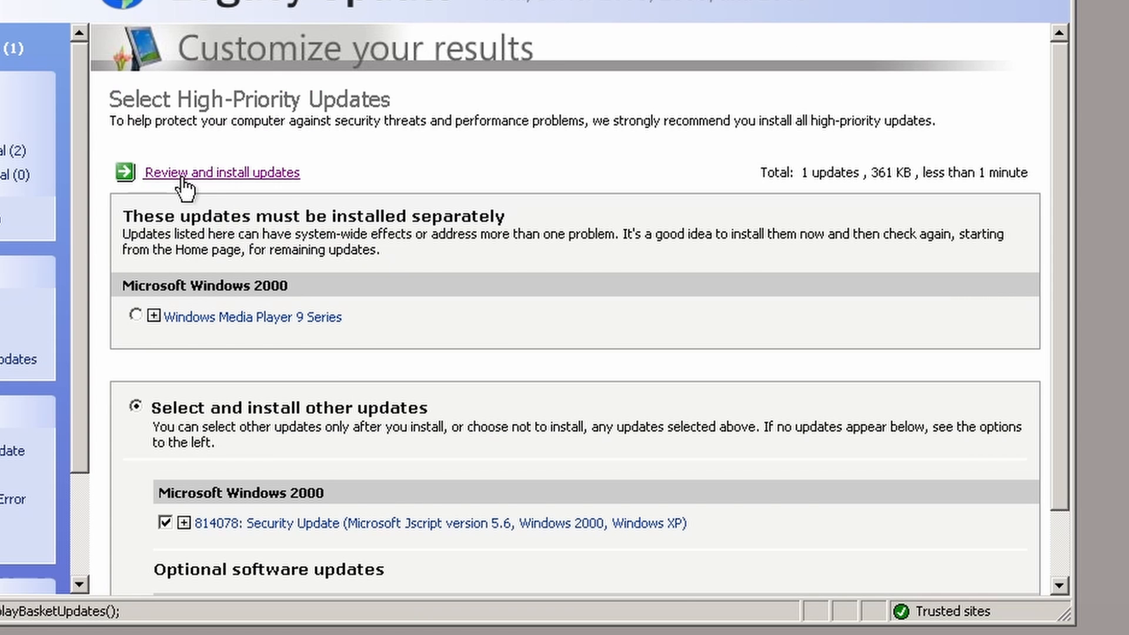
pyautogui.click(221, 172)
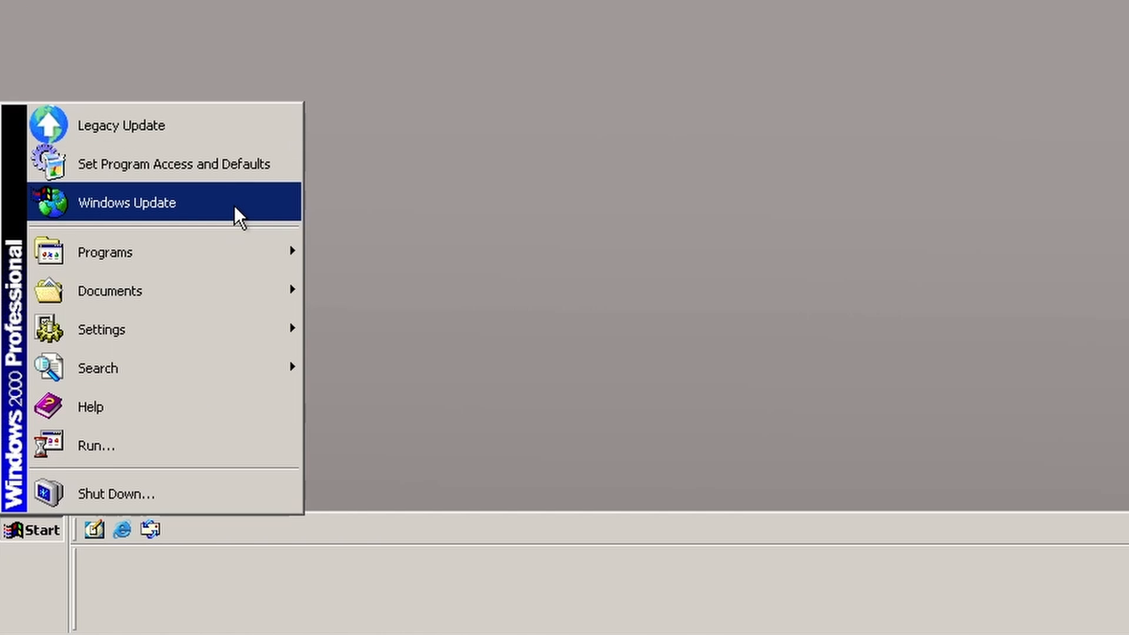
pyautogui.moveTo(137, 219)
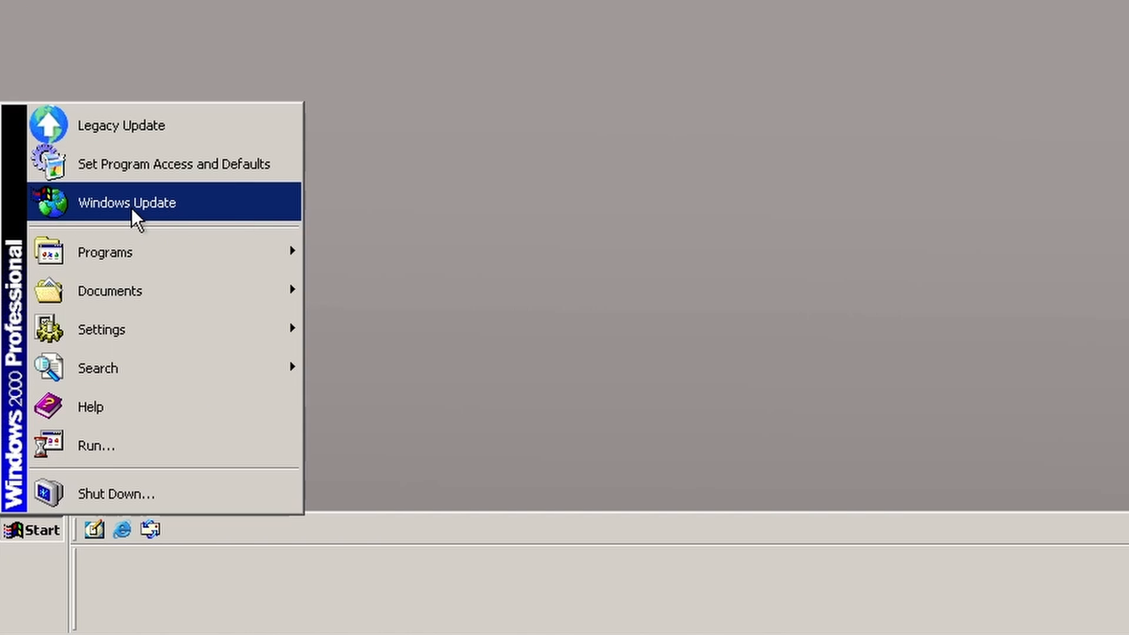
pyautogui.moveTo(137, 125)
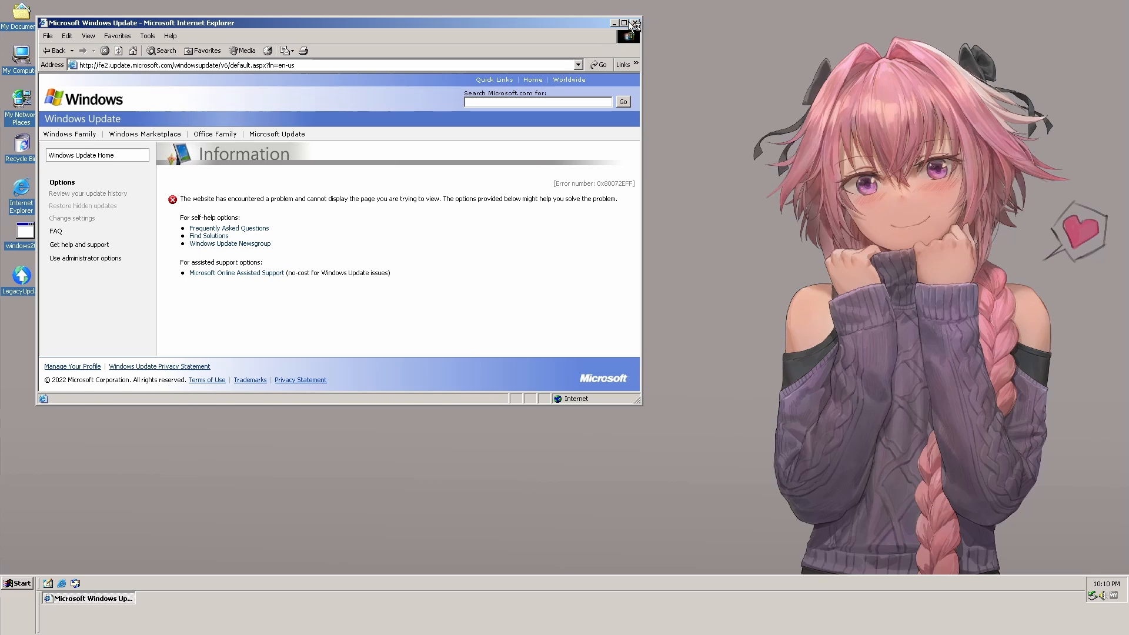
# Close the Microsoft Windows Update page showing error 0x80072EFF.
pyautogui.click(635, 22)
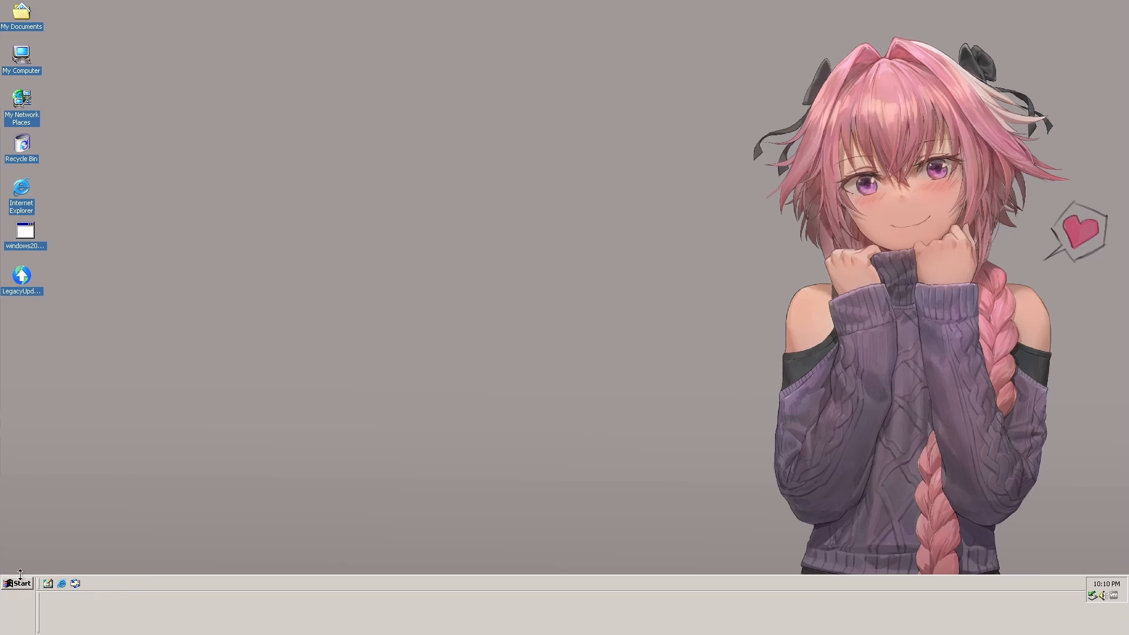
# Launch Legacy Update, upgrade update components, and install the 95 high-priority updates.
pyautogui.doubleClick(22, 275)
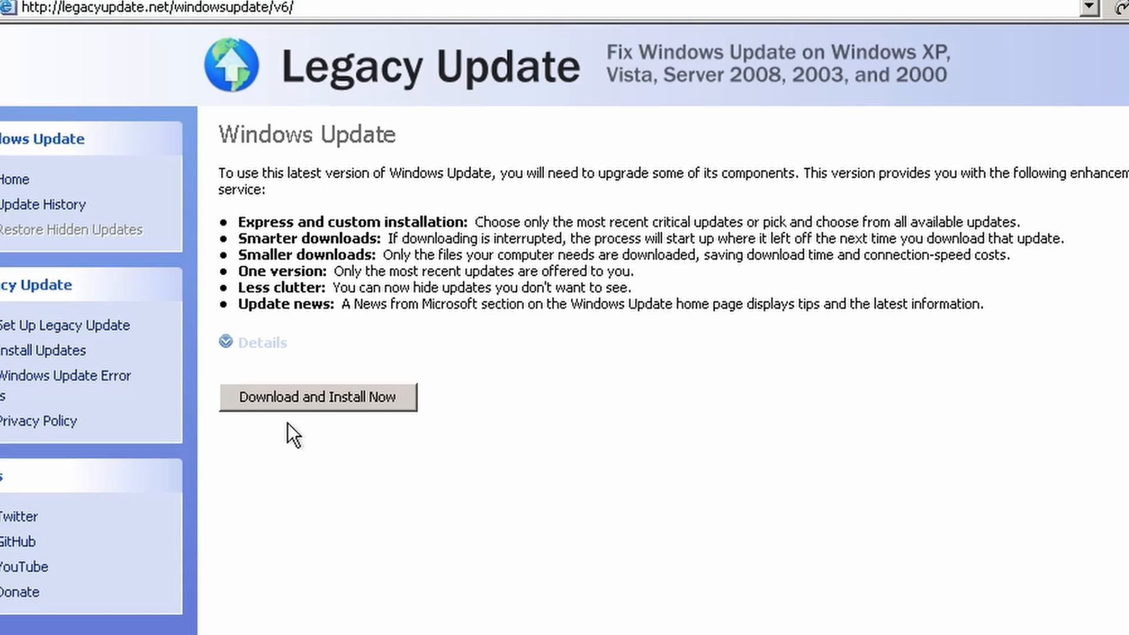
pyautogui.click(317, 397)
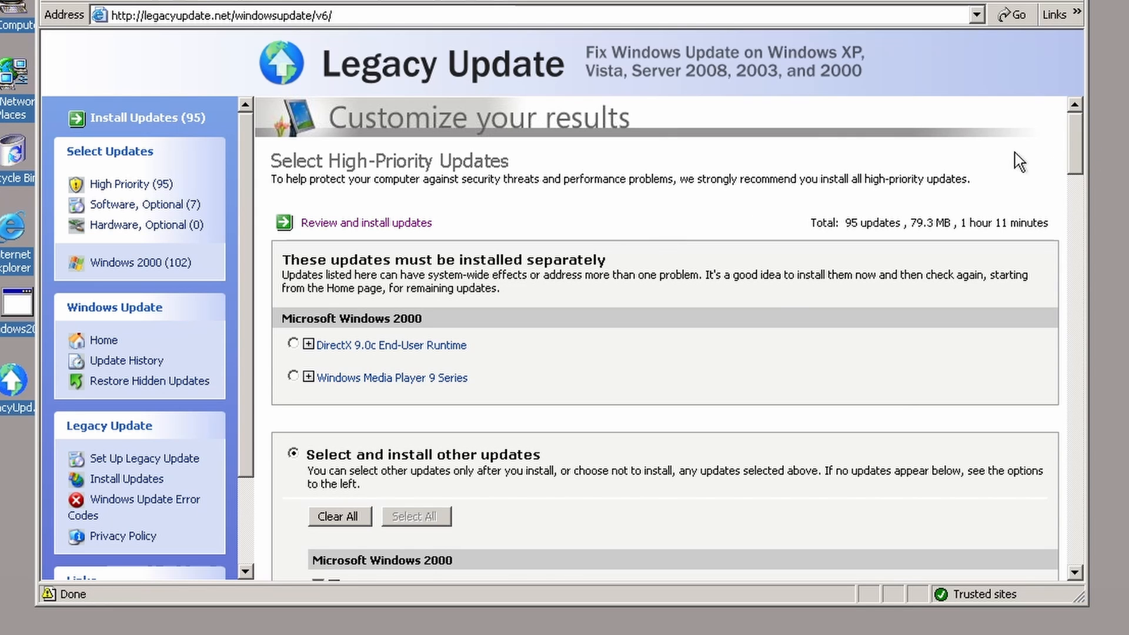
pyautogui.scroll(-3)
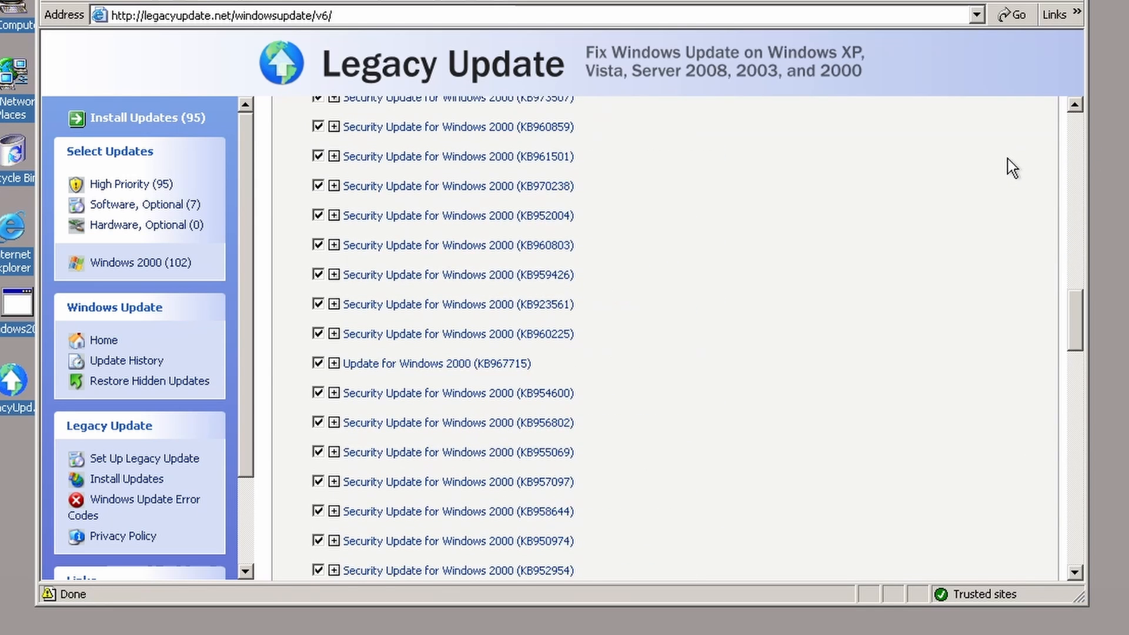
pyautogui.scroll(-3)
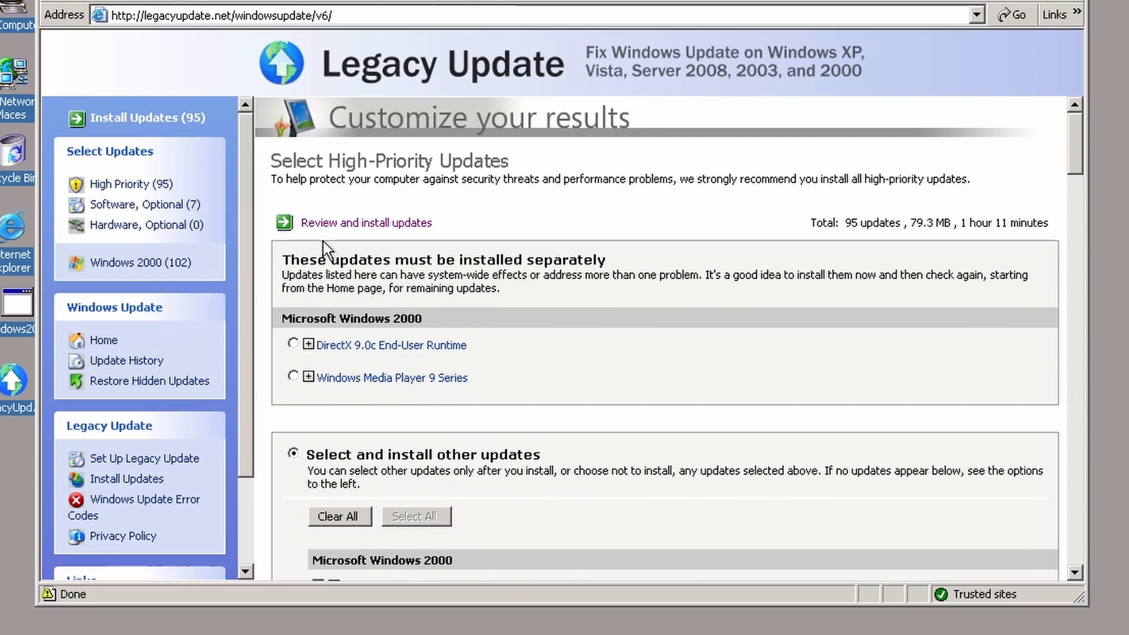
pyautogui.click(366, 222)
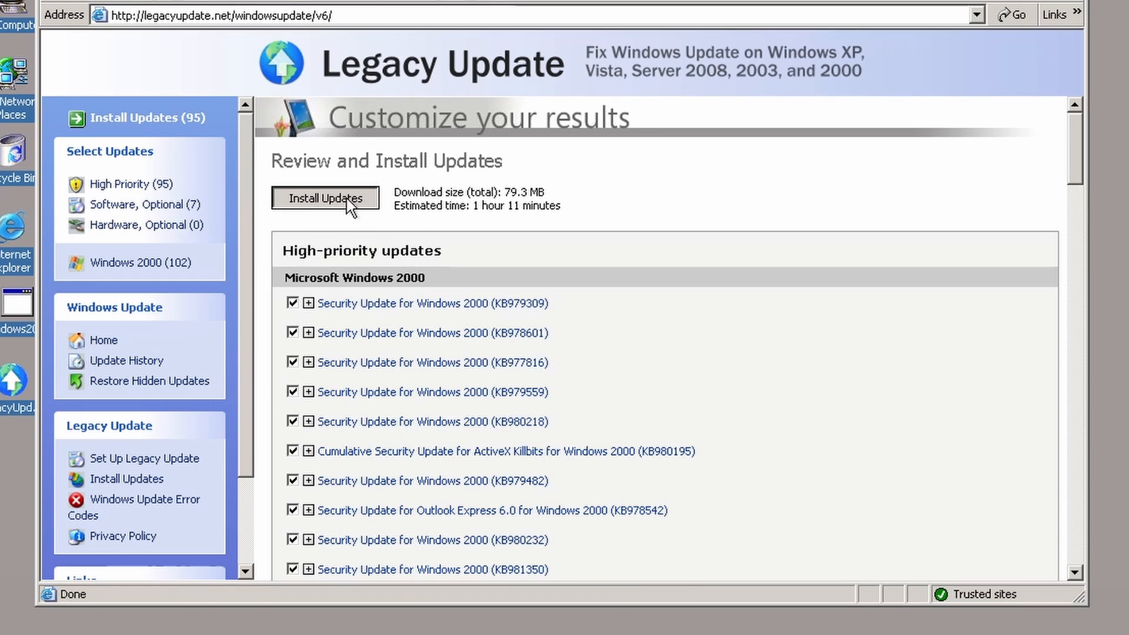
pyautogui.click(325, 198)
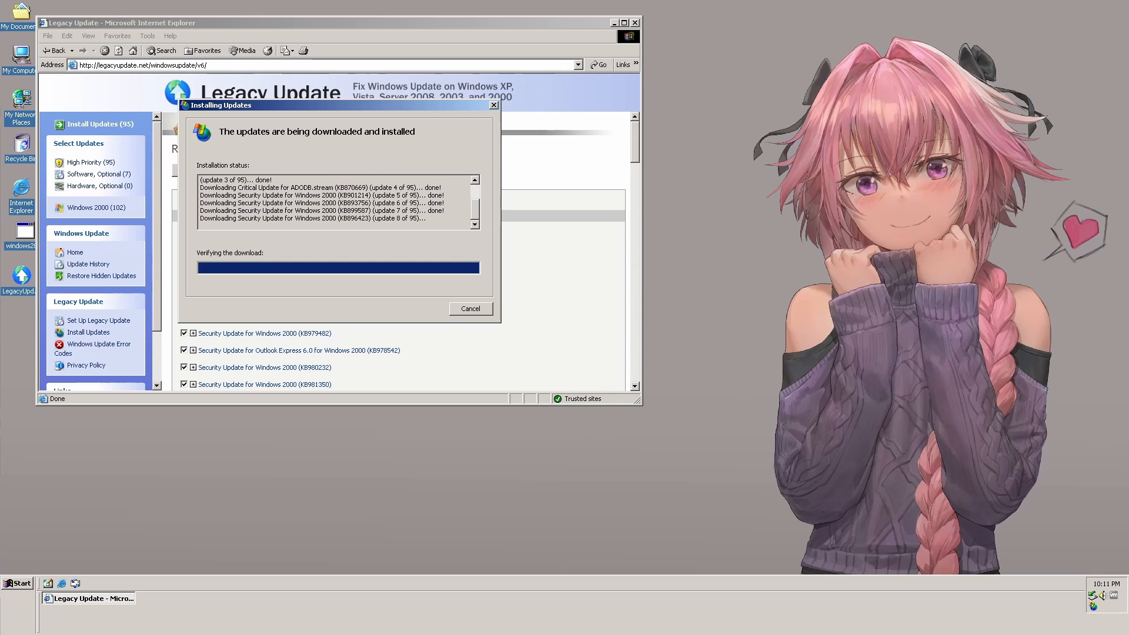